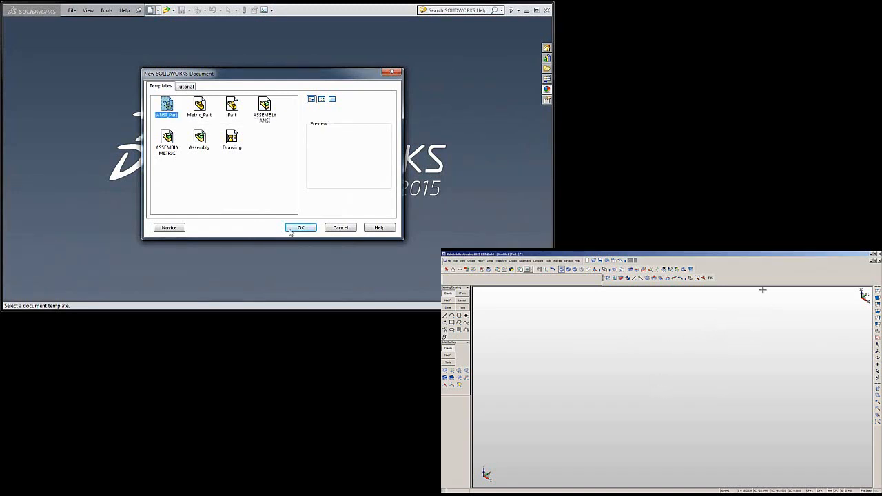
# Step: Start a new part and begin a sketch on the Front Plane with the Line tool ready
pyautogui.click(300, 227)
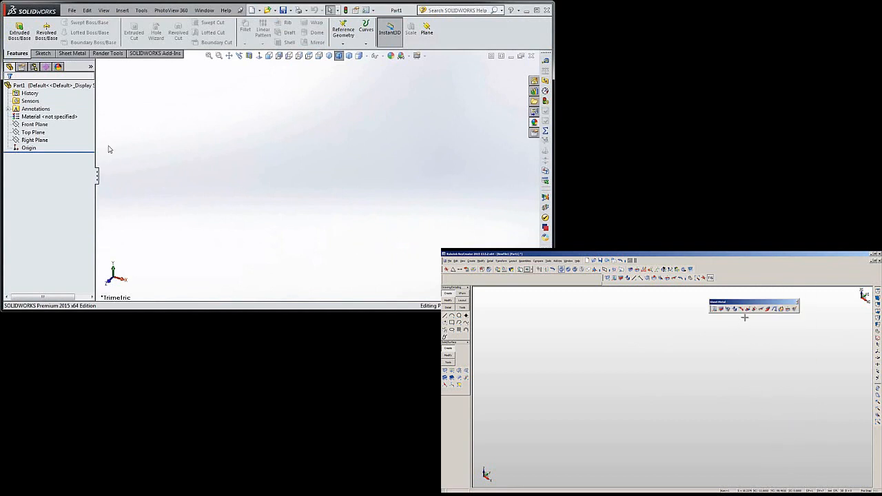
pyautogui.click(33, 124)
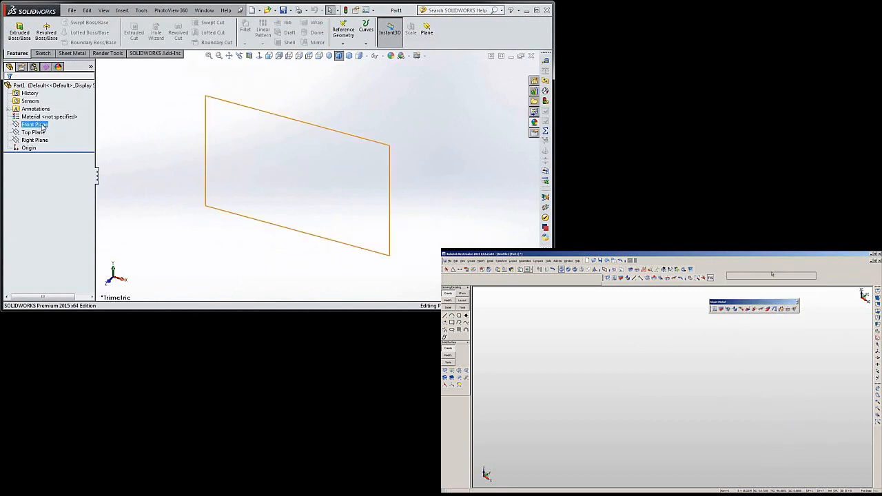
pyautogui.click(35, 124)
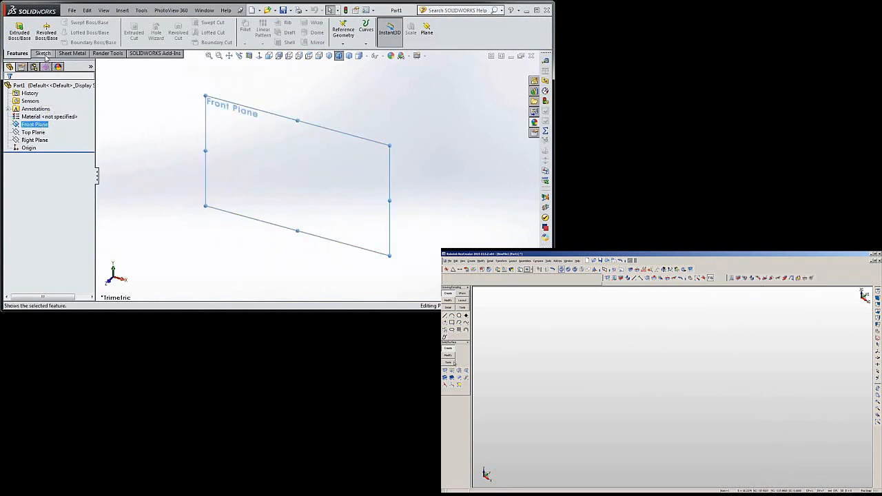
pyautogui.click(42, 52)
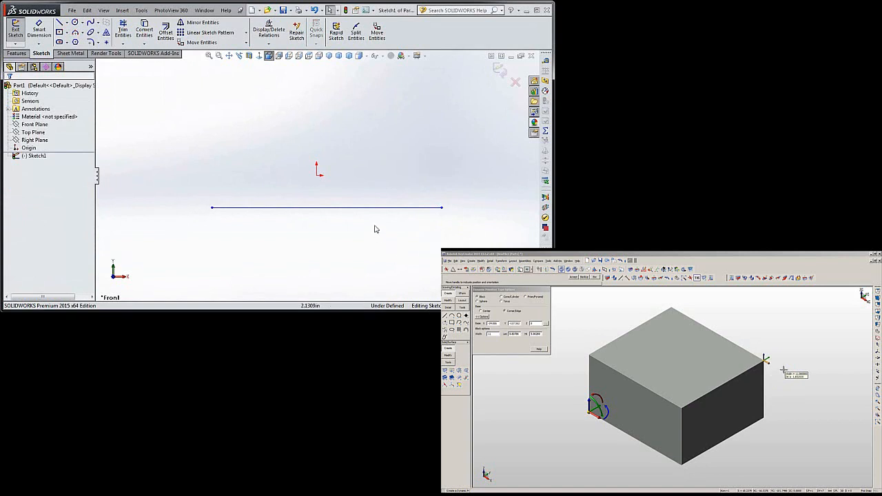
# Step: Draw the two vertical legs to complete the open U-shaped outline
pyautogui.click(327, 207)
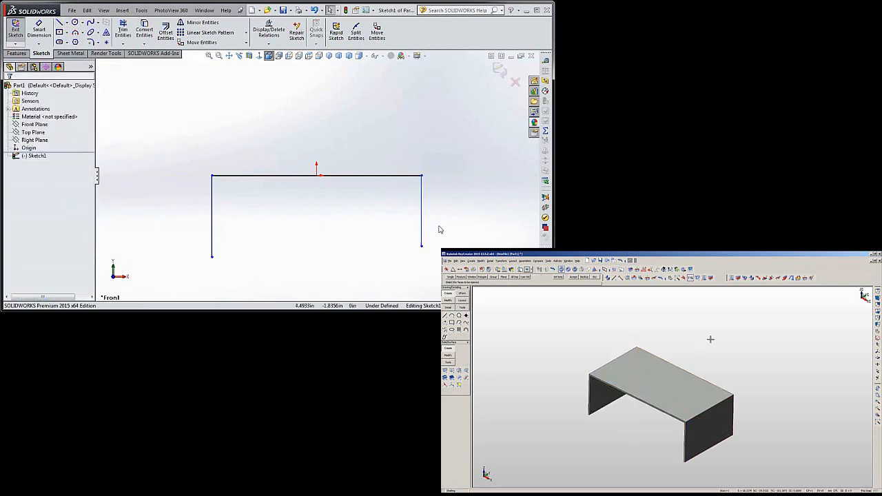
pyautogui.click(422, 210)
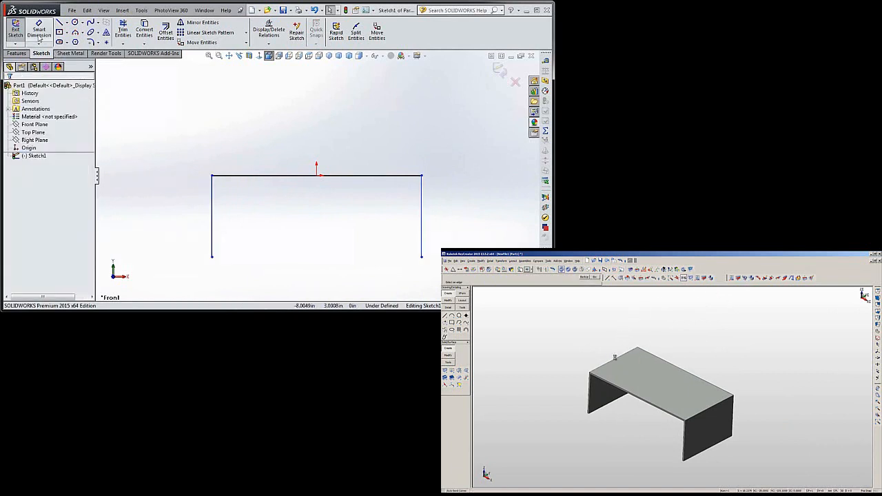
# Step: Dimension the top line to 11 and the left leg height to 4
pyautogui.click(316, 176)
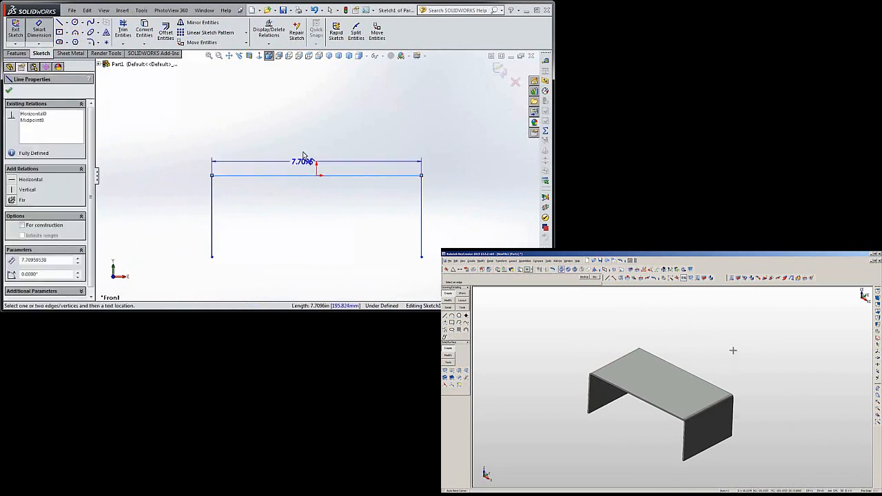
pyautogui.click(303, 162)
pyautogui.write('11')
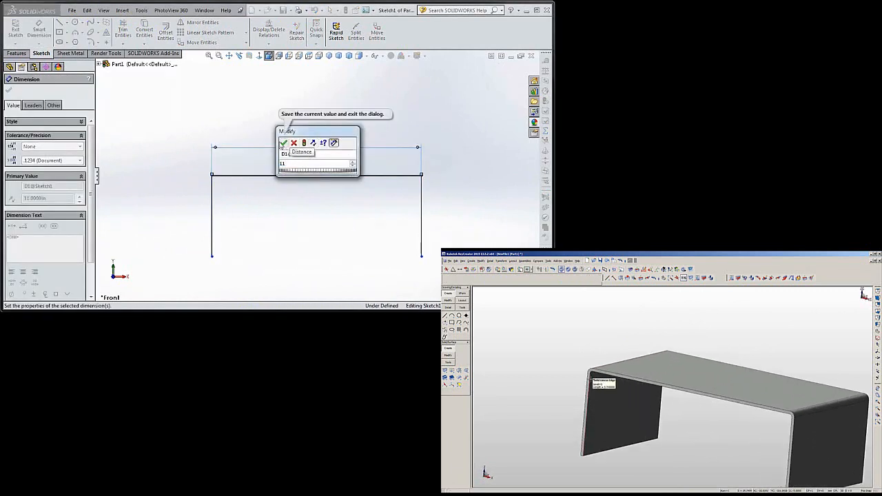
pyautogui.click(282, 142)
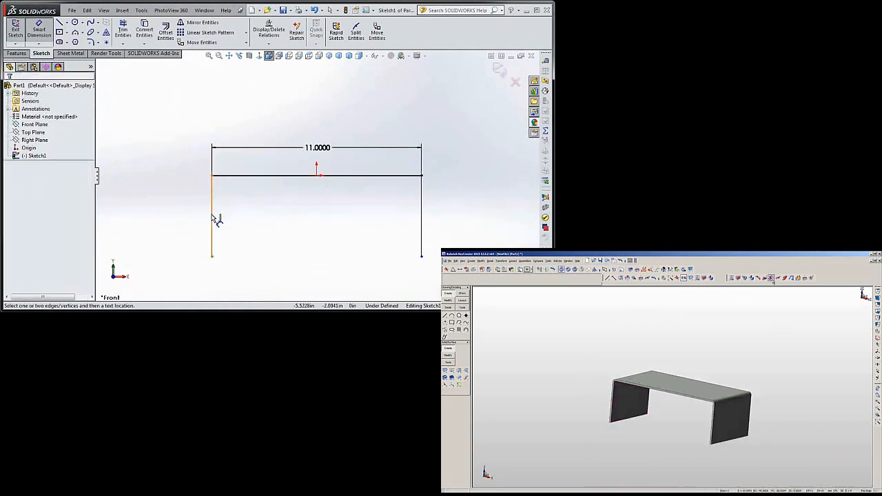
pyautogui.click(212, 214)
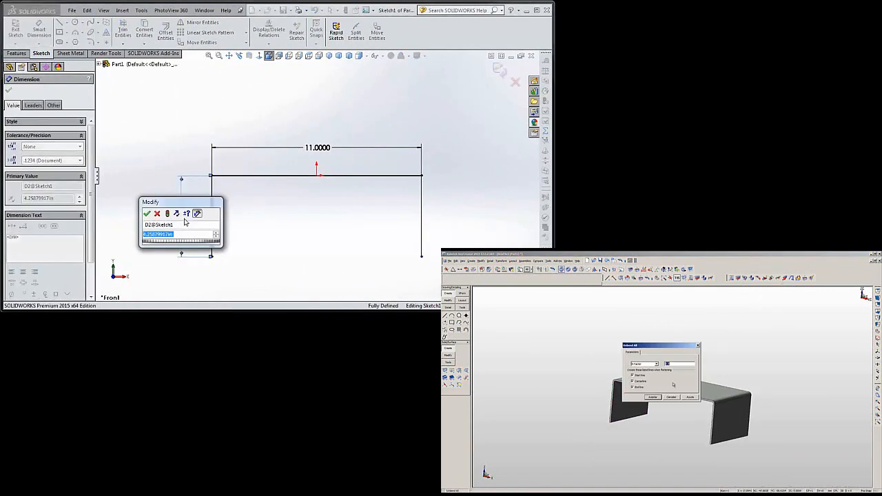
pyautogui.write('4')
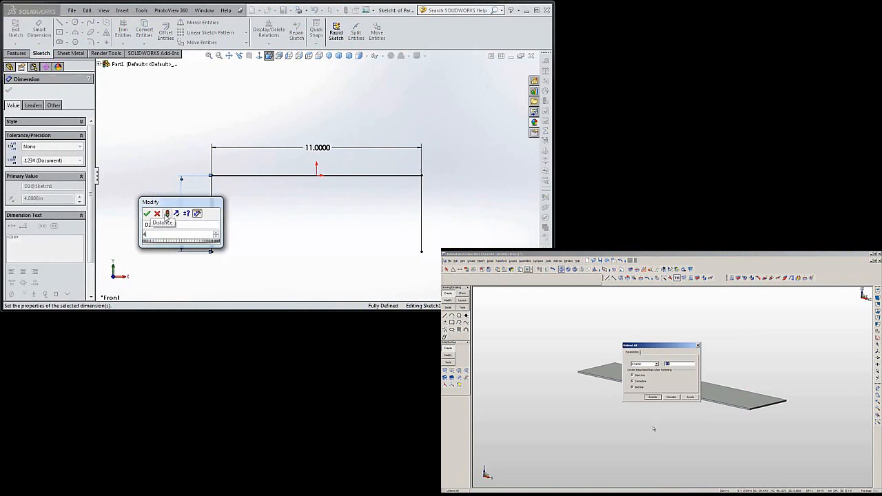
pyautogui.click(147, 214)
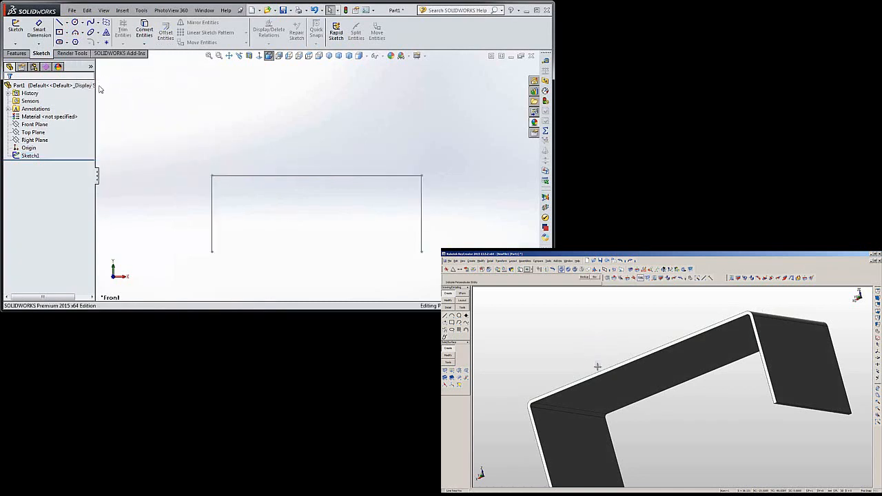
# Step: Enable the Sheet Metal toolbar group from the CommandManager and show its tools
pyautogui.rightClick(77, 52)
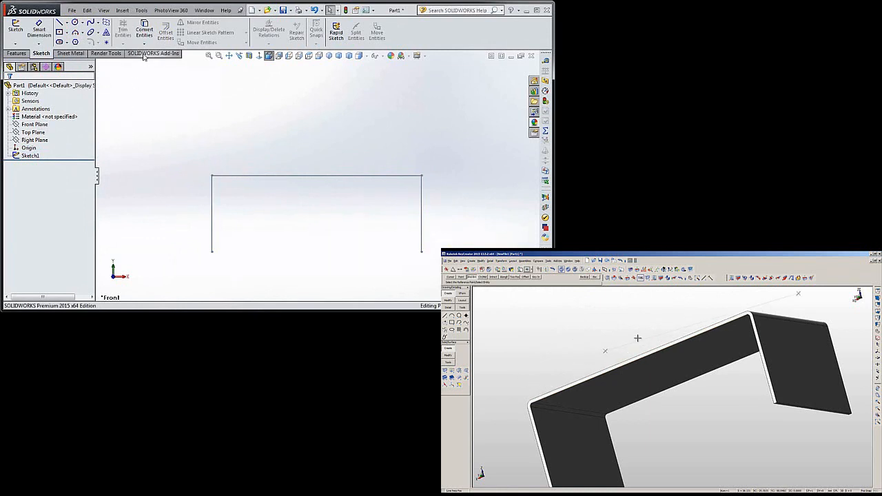
pyautogui.rightClick(153, 52)
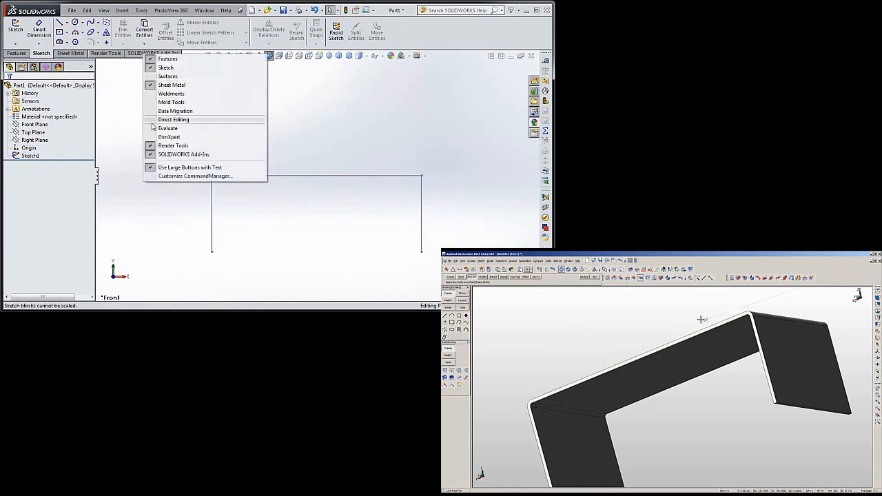
pyautogui.click(124, 182)
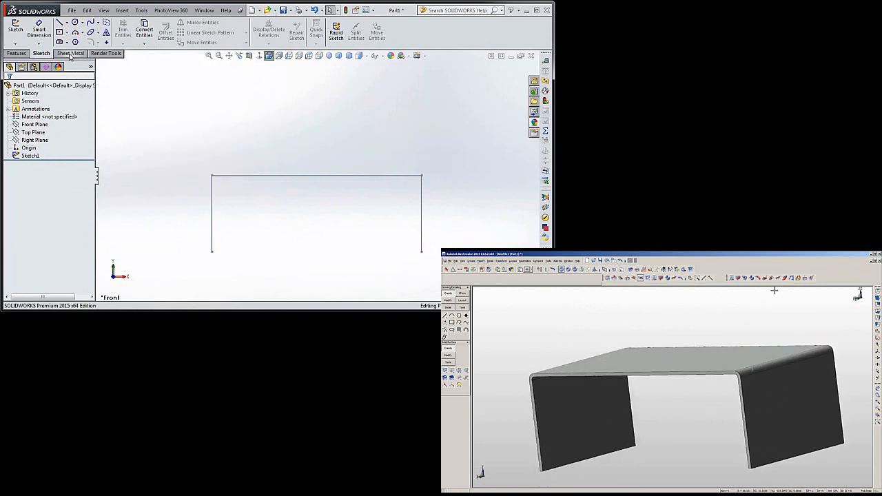
pyautogui.click(72, 52)
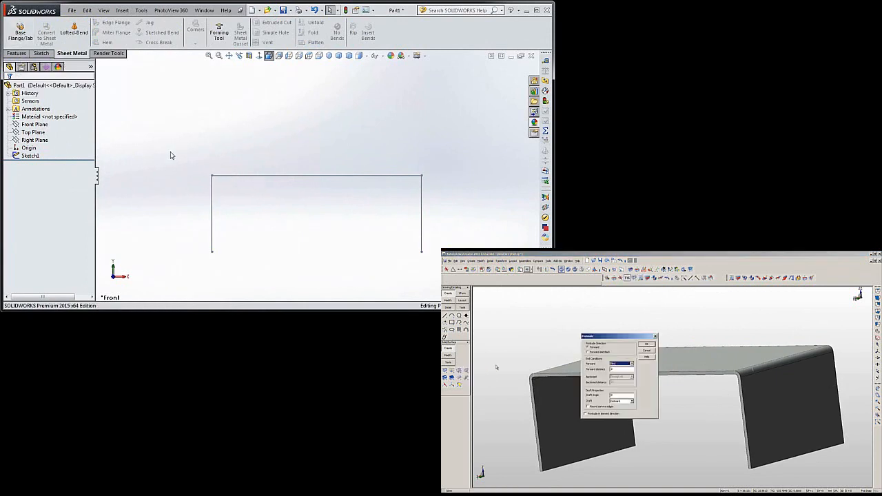
# Step: Create a base flange from the U sketch and accept it as a sheet metal part
pyautogui.click(30, 155)
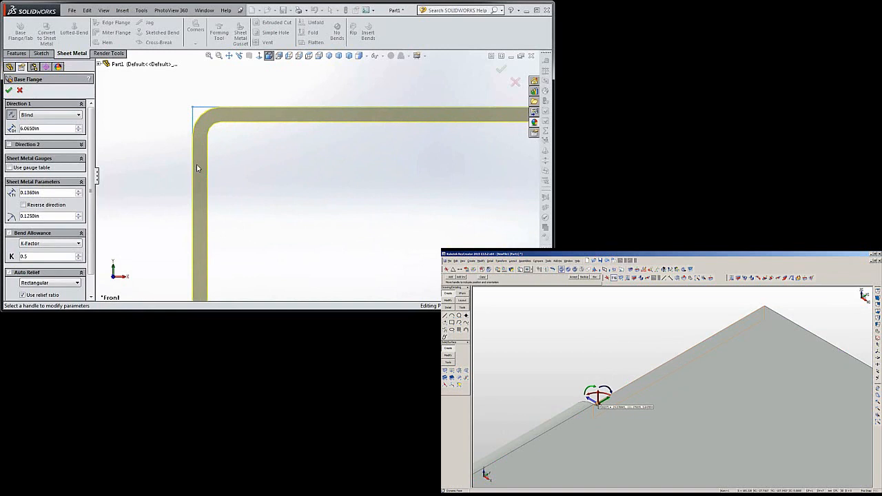
pyautogui.click(337, 55)
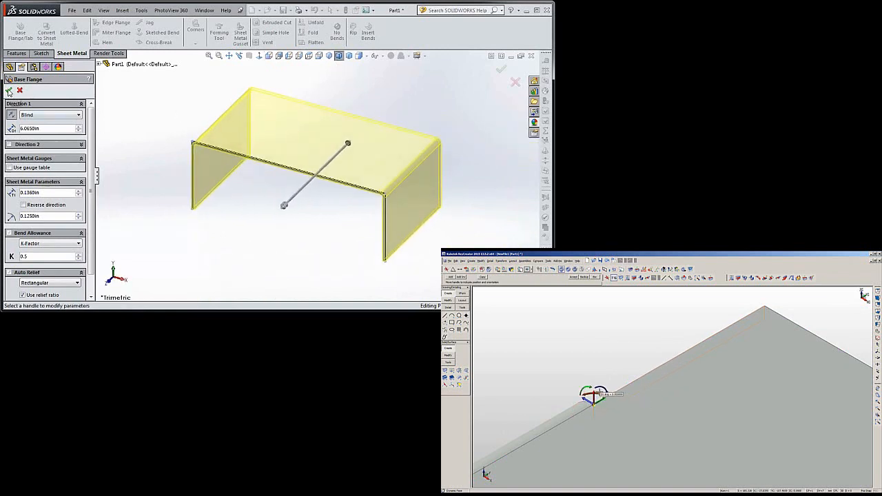
pyautogui.click(502, 69)
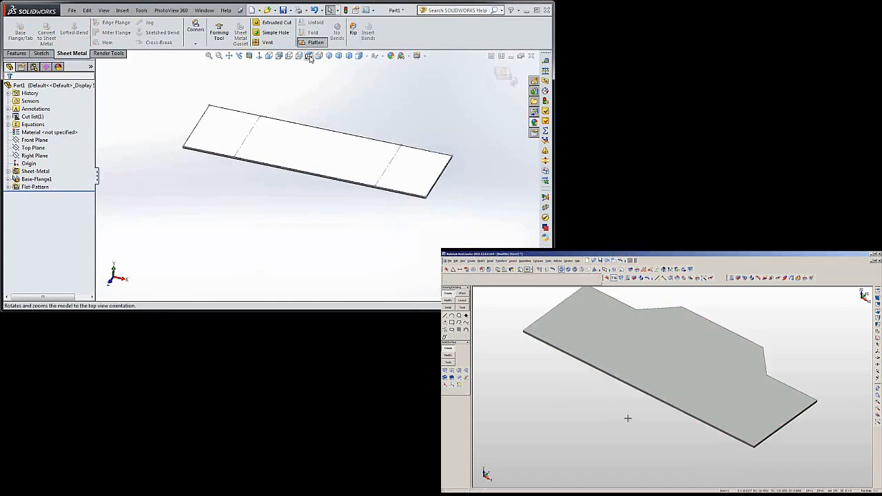
pyautogui.click(309, 55)
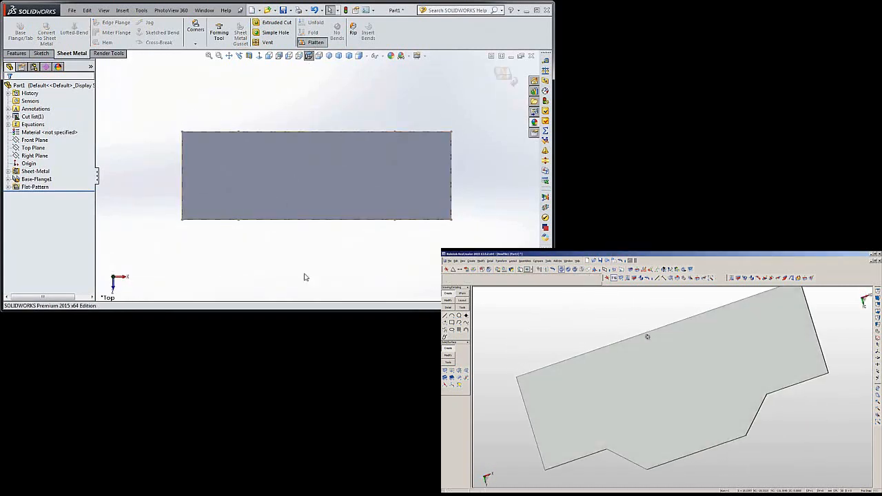
pyautogui.click(315, 41)
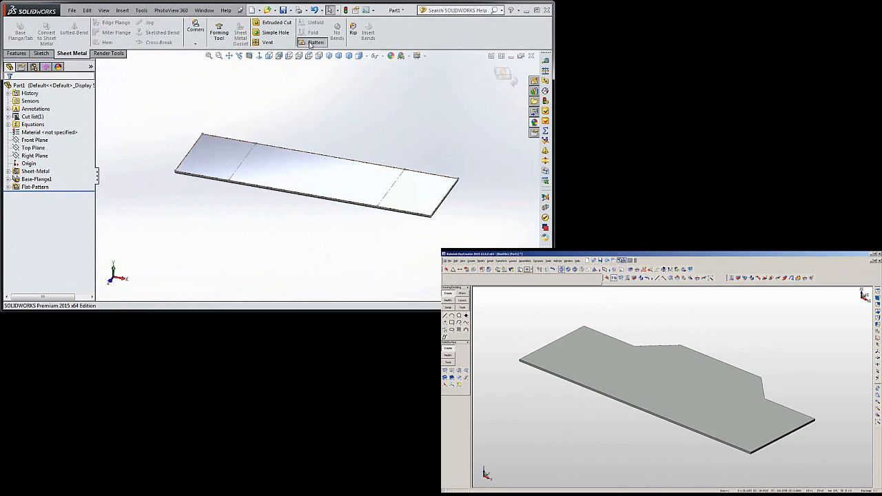
pyautogui.click(316, 33)
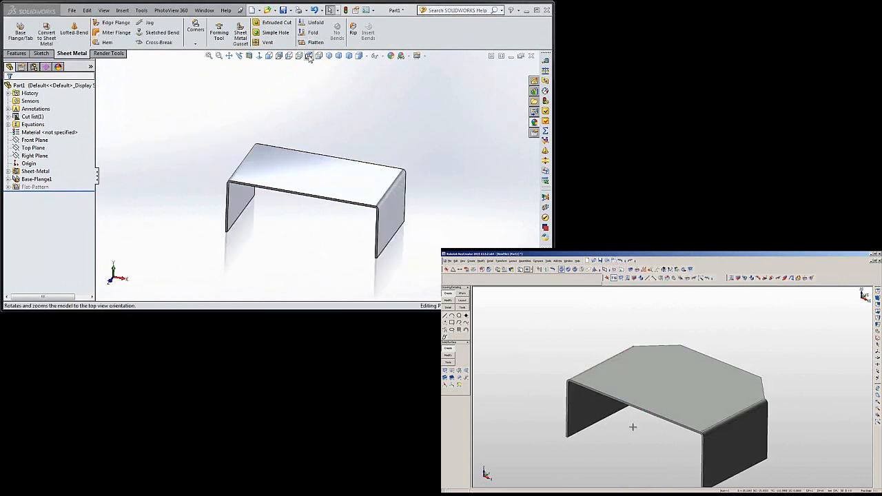
pyautogui.click(309, 55)
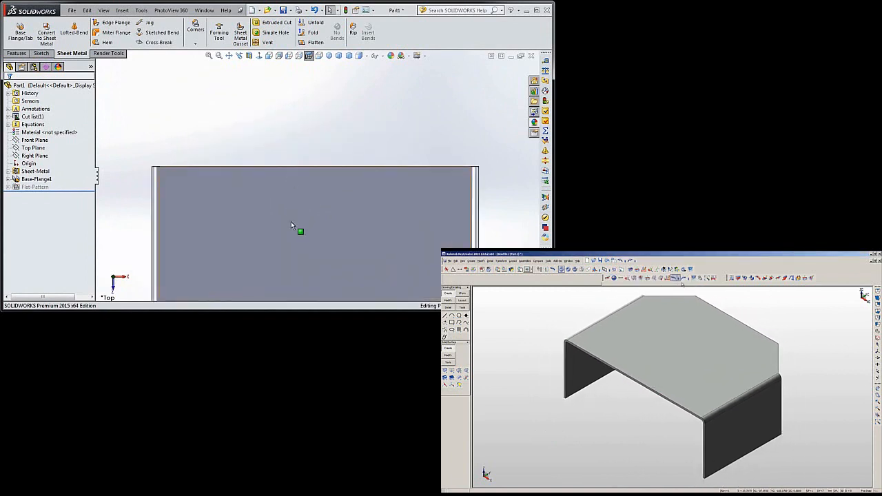
pyautogui.click(36, 180)
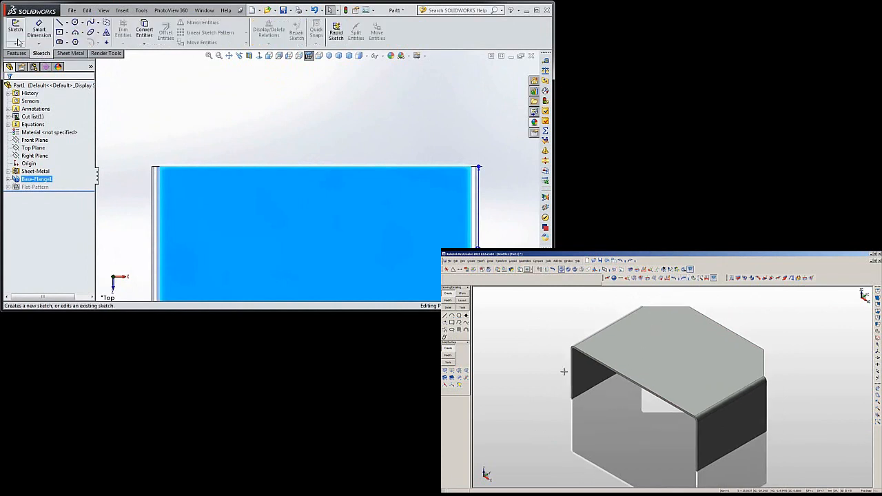
# Step: Start a sketch on the top face and draw a vertical centerline
pyautogui.click(16, 29)
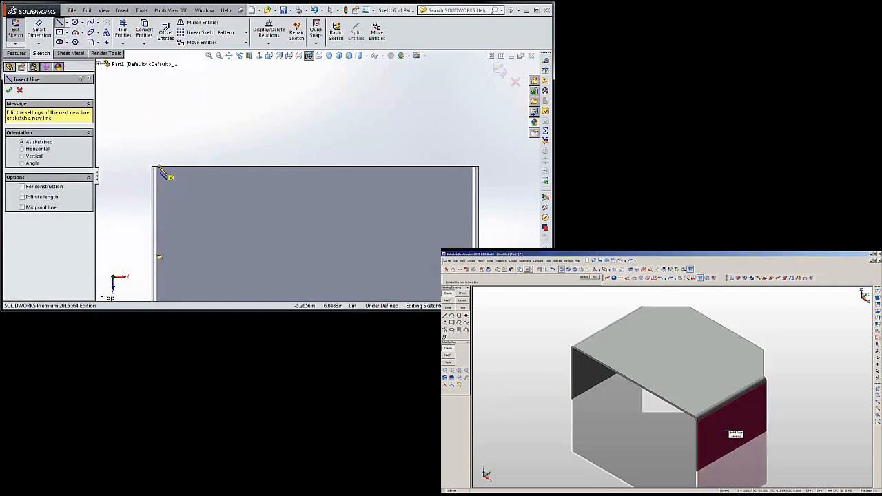
pyautogui.click(471, 196)
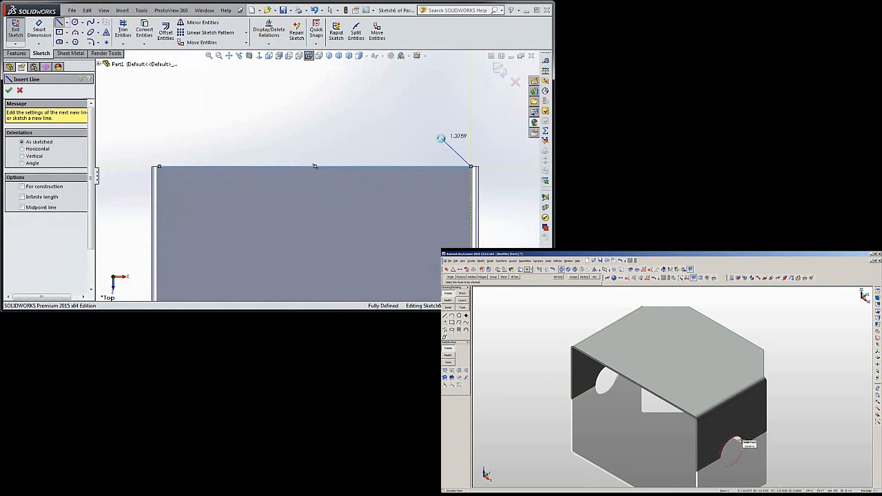
pyautogui.click(66, 22)
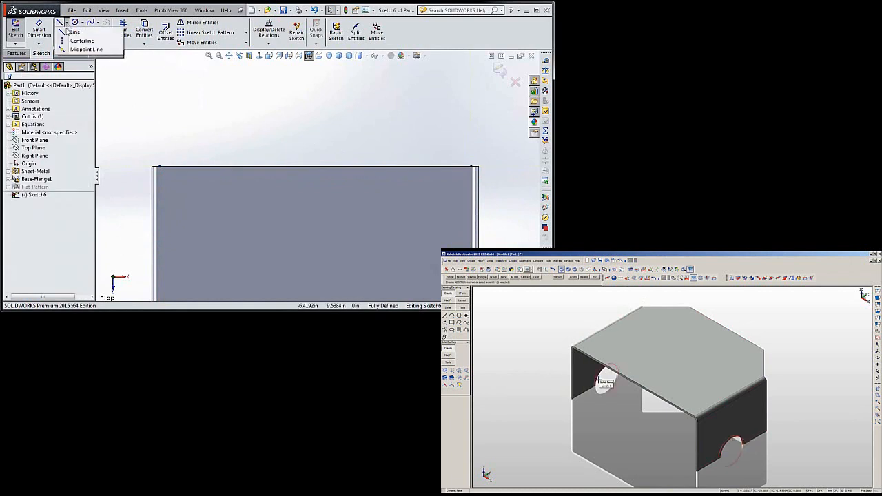
pyautogui.click(75, 33)
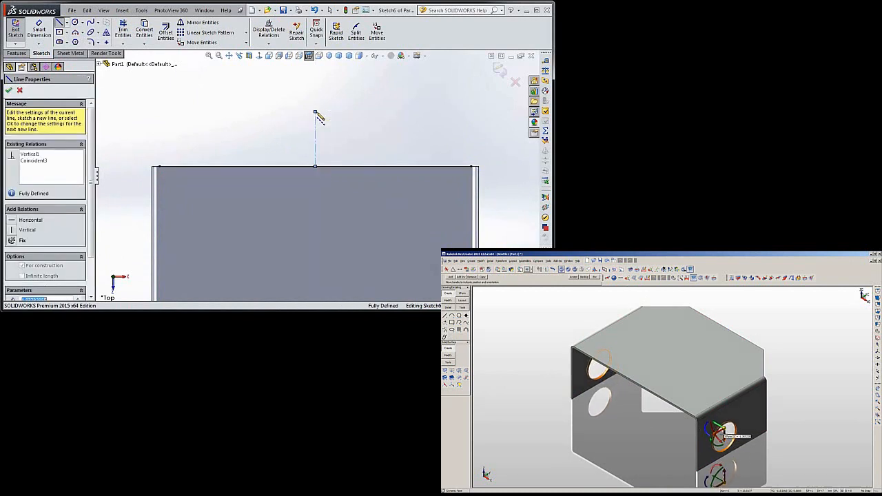
pyautogui.click(8, 91)
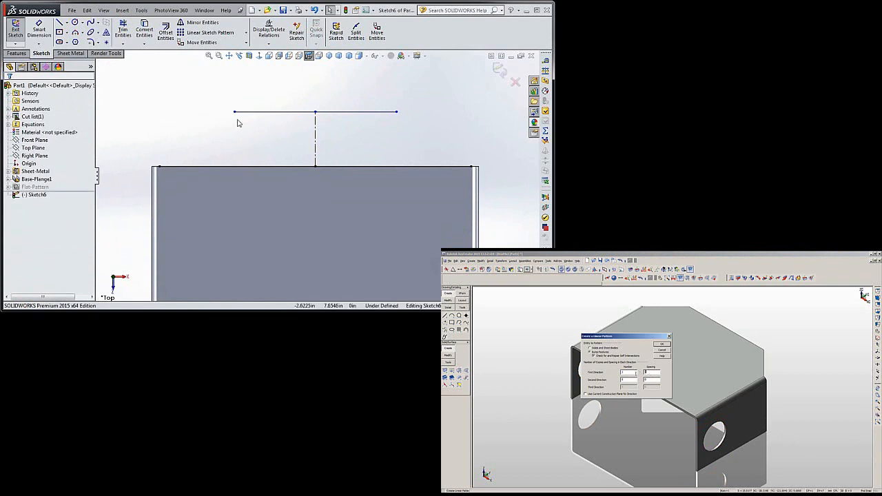
# Step: Draw the horizontal top line 2 above the edge and slanted lines down to both corners
pyautogui.click(213, 142)
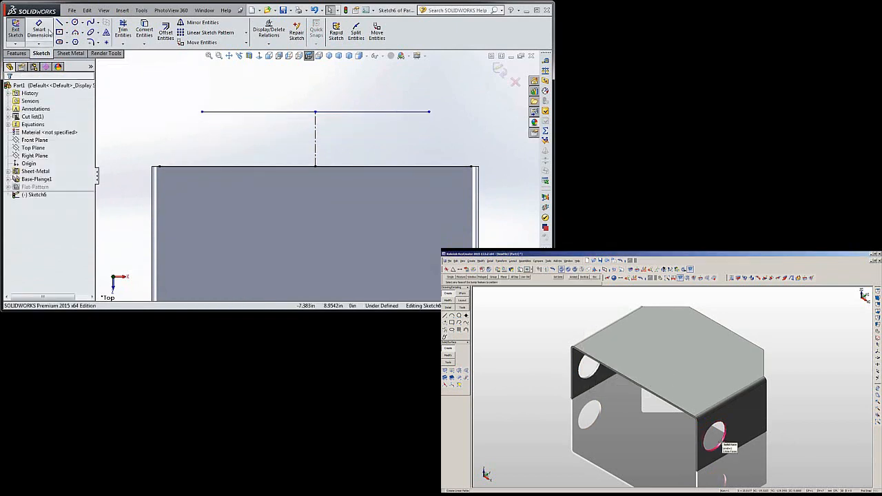
pyautogui.click(314, 138)
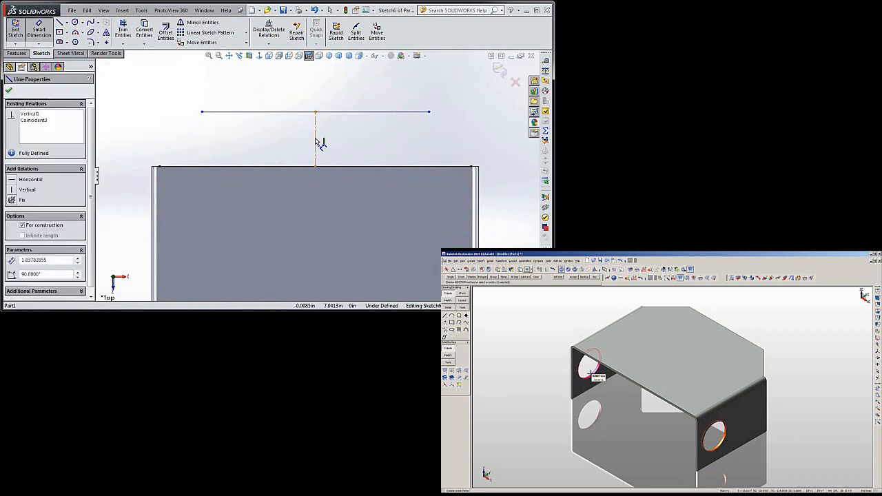
pyautogui.click(314, 112)
pyautogui.write('2')
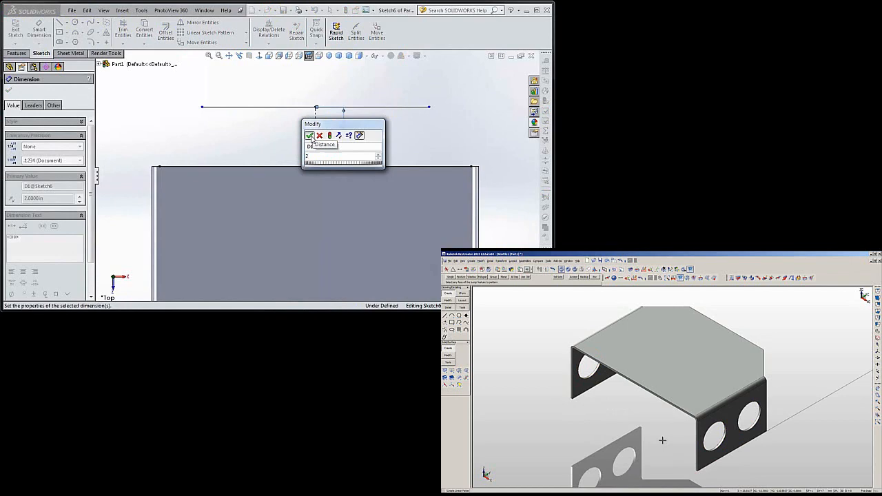
pyautogui.click(309, 135)
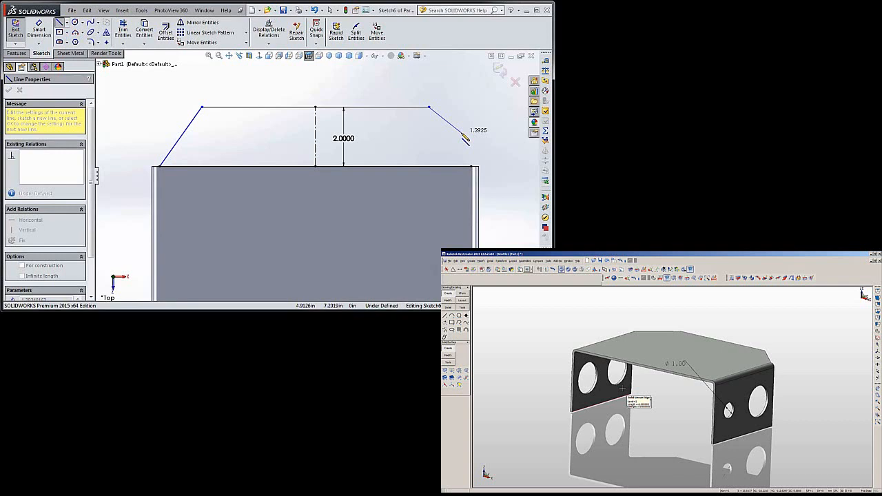
pyautogui.click(471, 168)
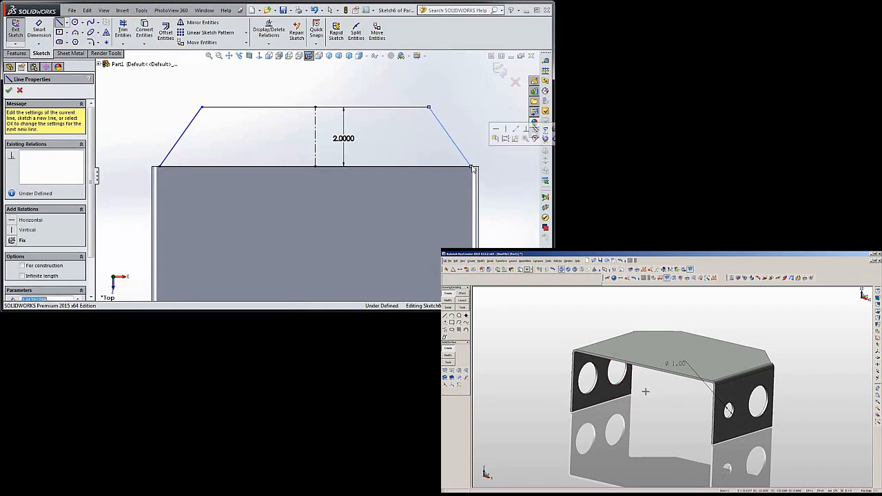
pyautogui.click(8, 91)
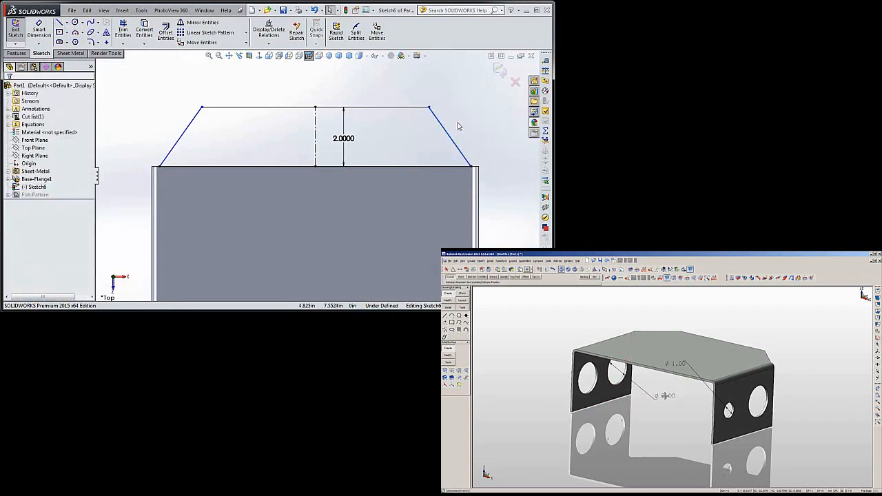
# Step: Constrain the slanted profile line to a 45° angle from the edge
pyautogui.click(618, 374)
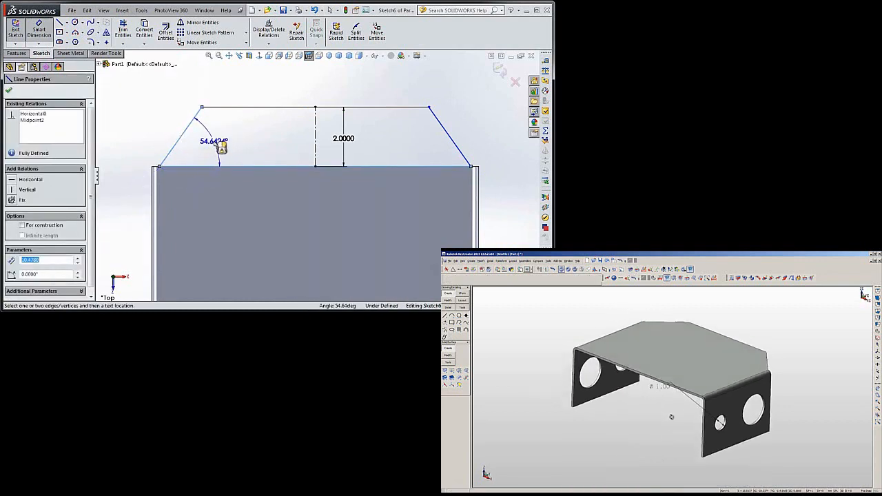
pyautogui.click(220, 149)
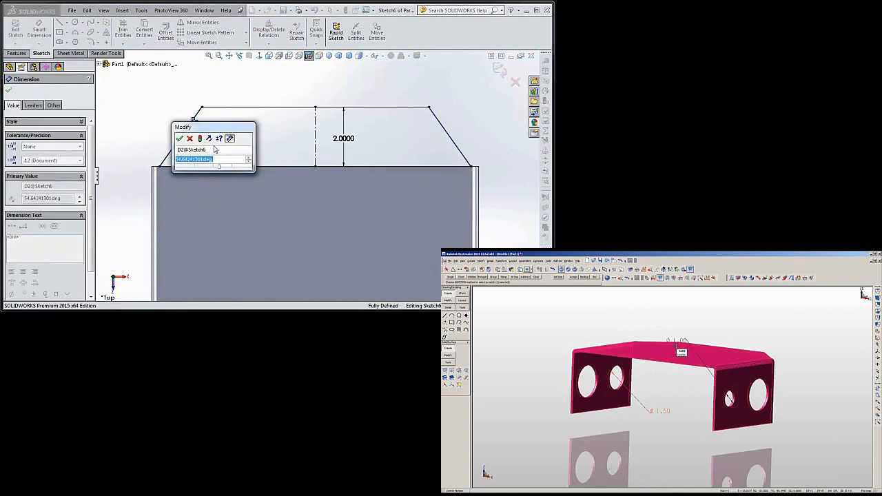
pyautogui.write('45')
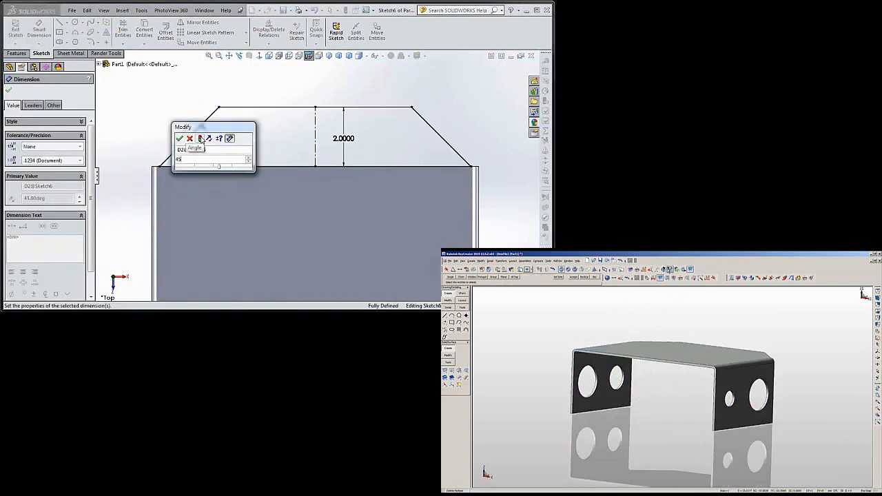
pyautogui.click(179, 138)
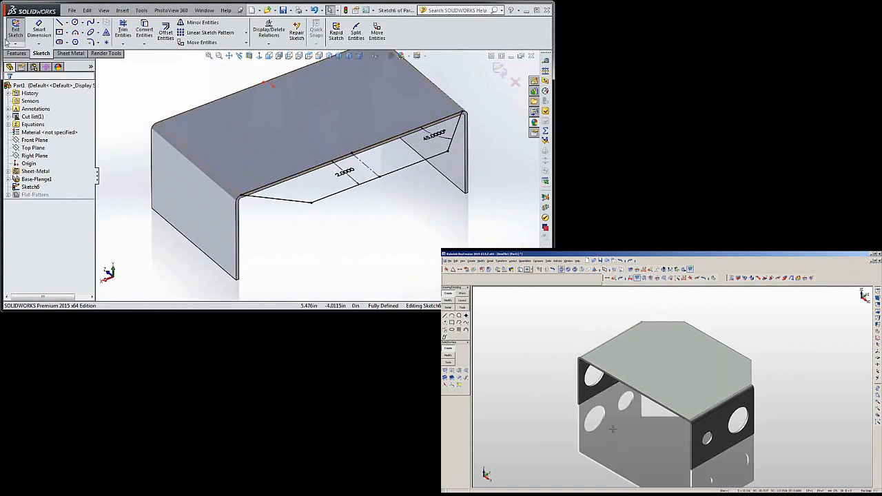
# Step: Turn the trapezoid sketch into a sheet metal tab feature and accept it
pyautogui.click(16, 30)
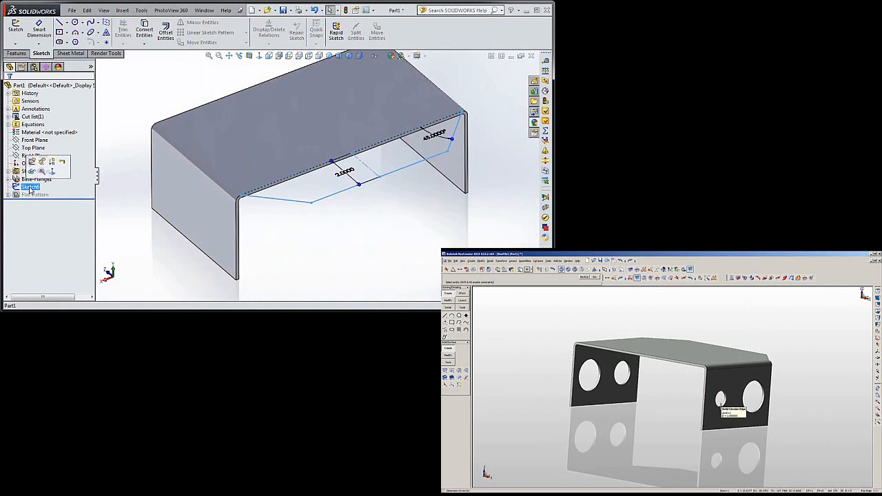
pyautogui.click(16, 52)
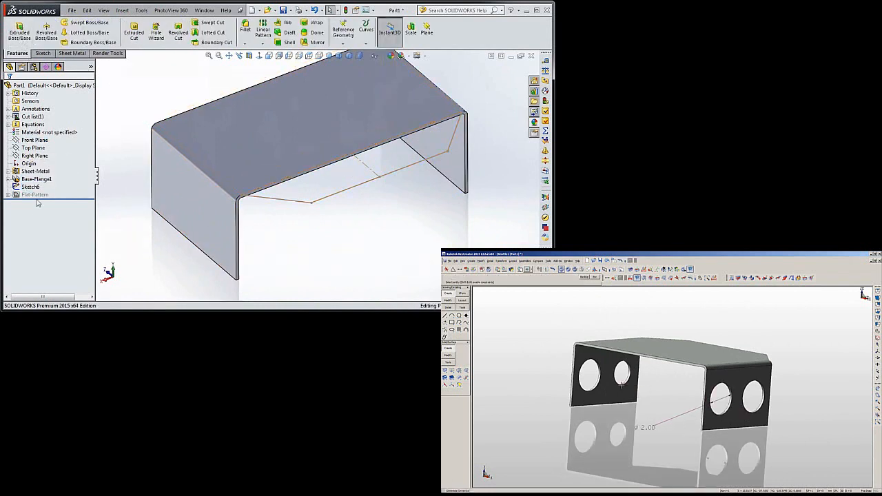
pyautogui.click(30, 188)
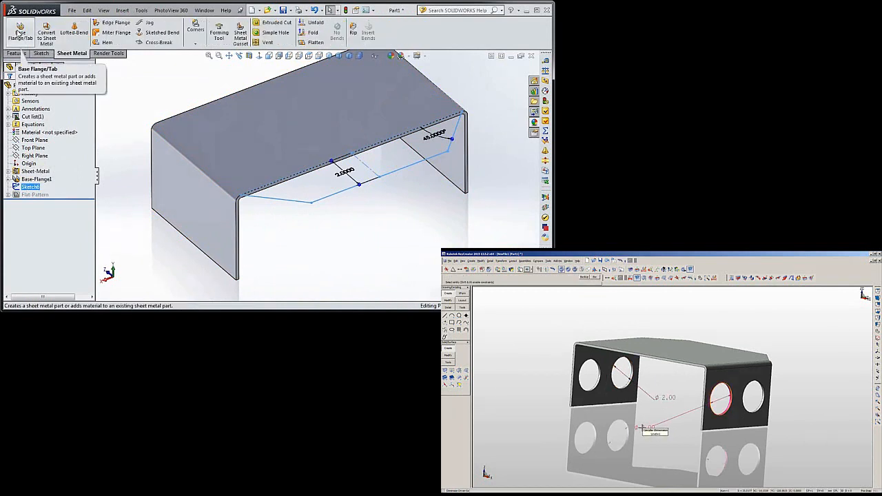
pyautogui.click(19, 33)
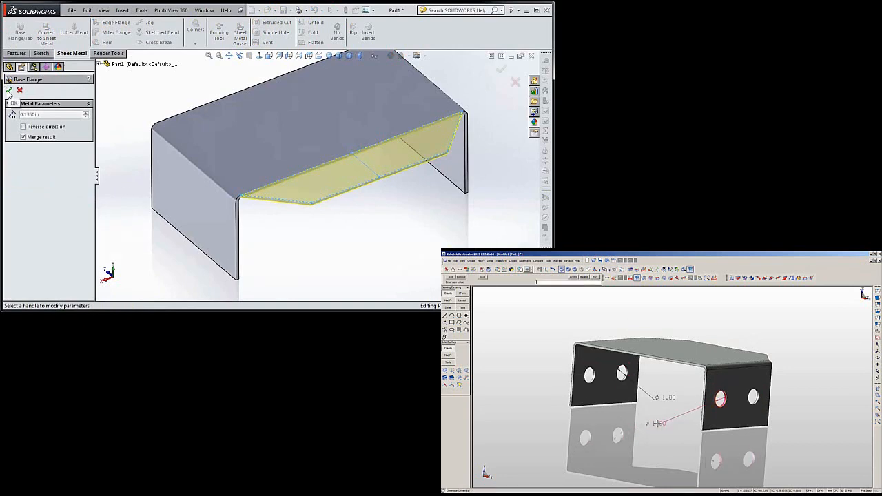
pyautogui.click(14, 102)
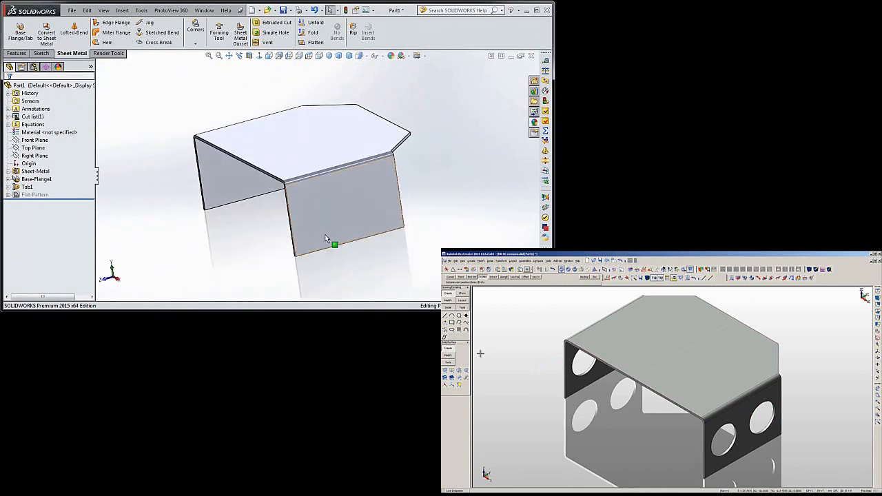
# Step: Start a new sketch on the side wall face
pyautogui.click(338, 207)
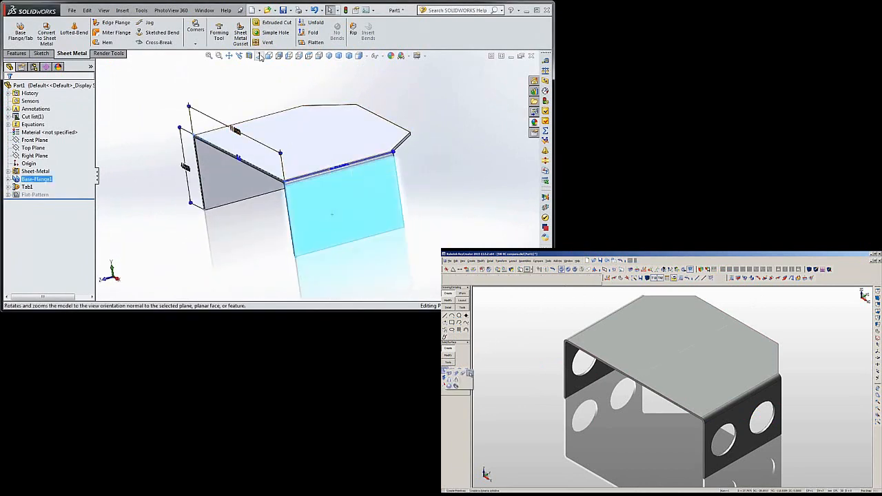
pyautogui.click(297, 55)
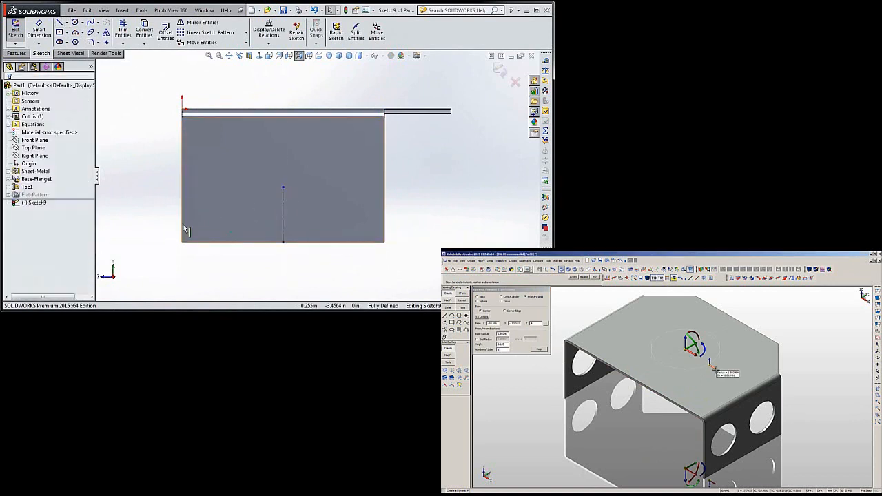
# Step: Draw a vertical centerline from the bottom edge and a horizontal construction line across the wall
pyautogui.click(66, 34)
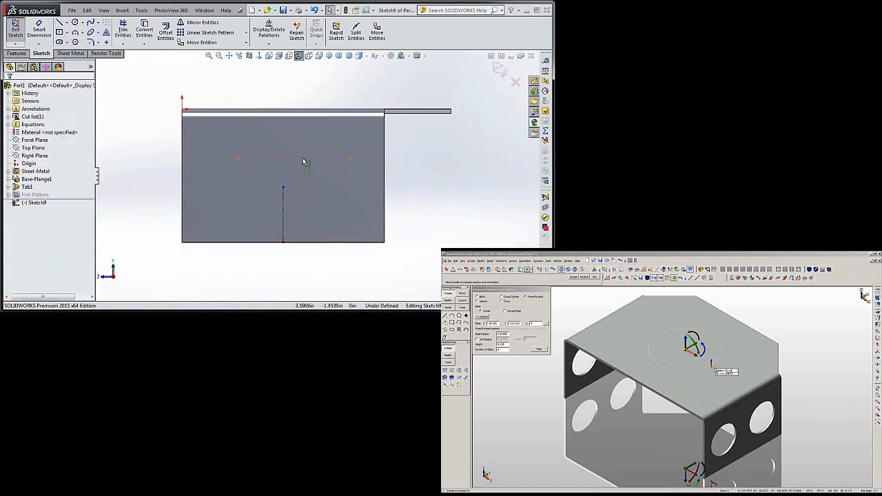
pyautogui.click(295, 158)
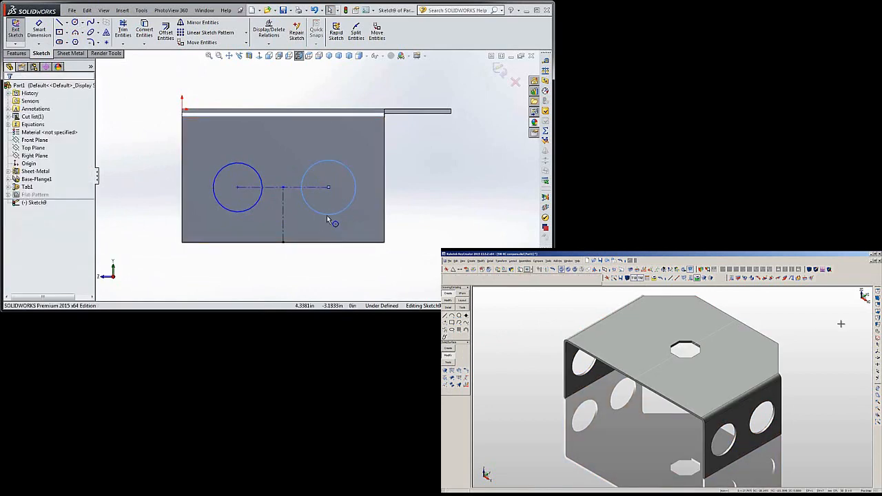
# Step: Draw the two hole circles and set their diameter to 2.0000
pyautogui.click(328, 187)
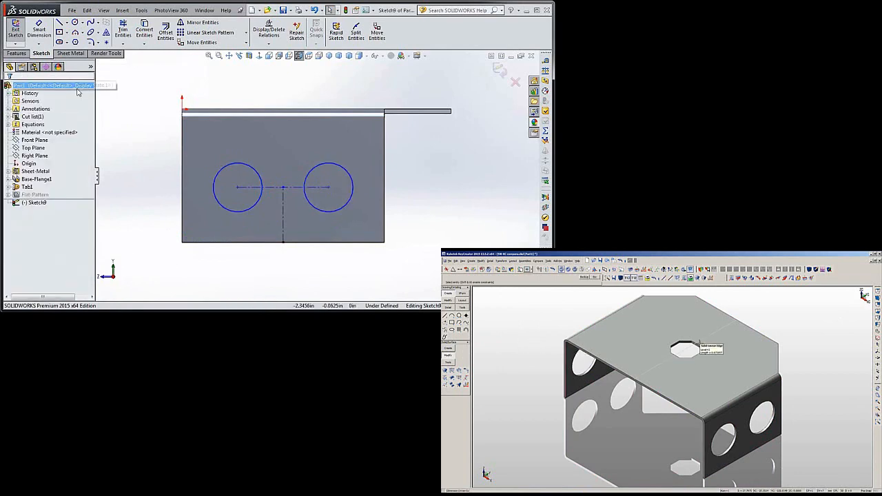
pyautogui.click(237, 187)
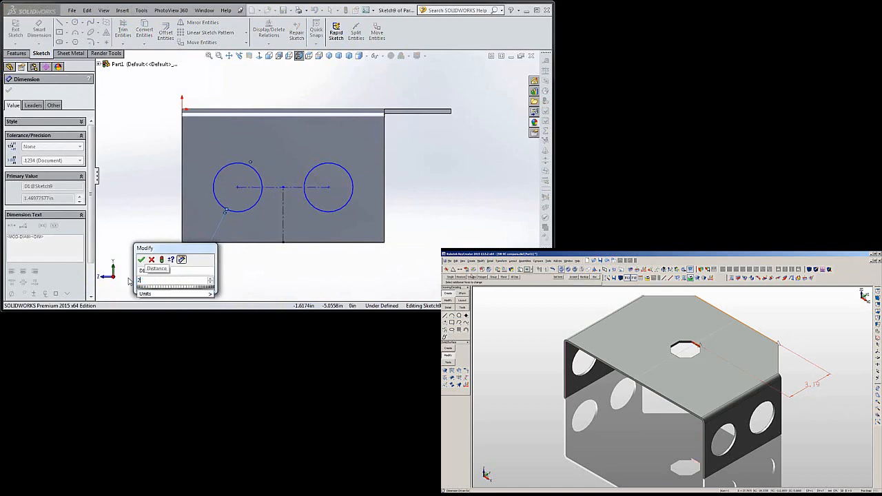
pyautogui.click(140, 259)
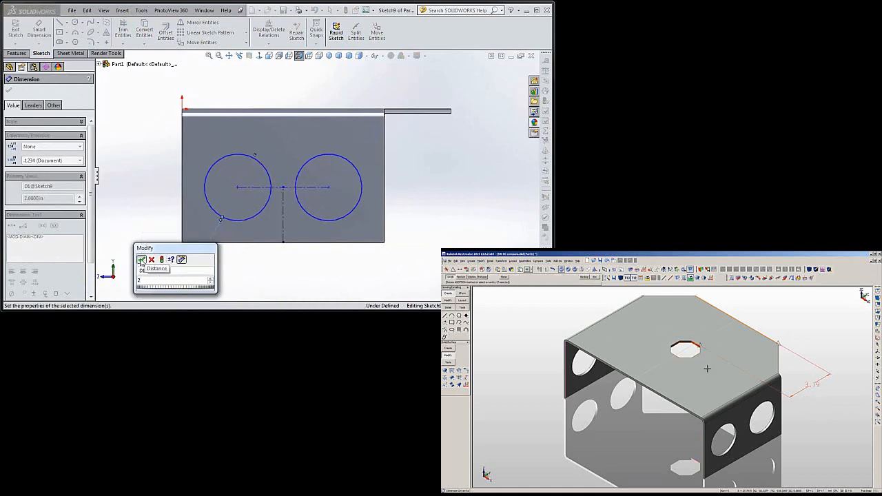
pyautogui.click(140, 259)
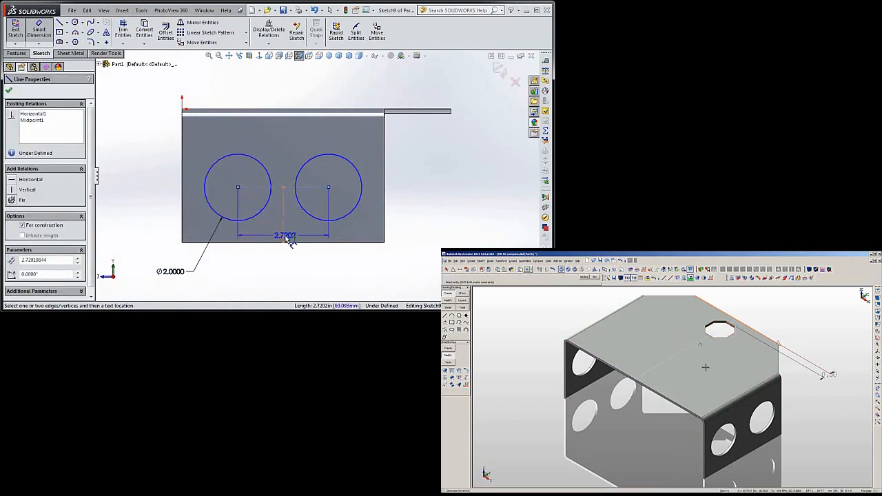
# Step: Dimension the circle centres 3.0000 apart and accept the sketch
pyautogui.click(284, 236)
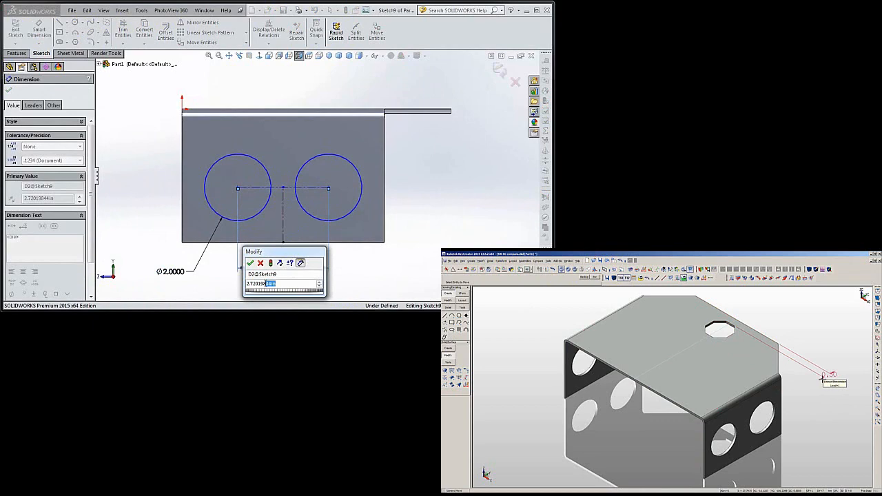
pyautogui.click(250, 263)
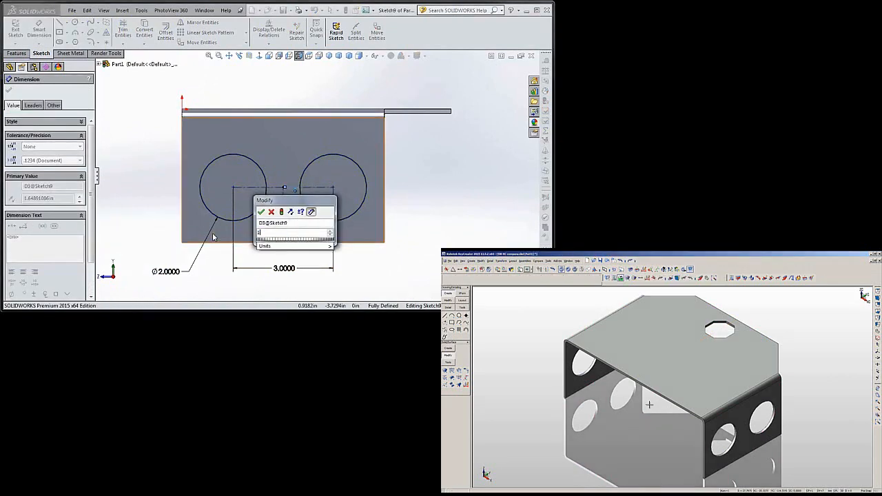
pyautogui.click(261, 212)
pyautogui.write('1+7/')
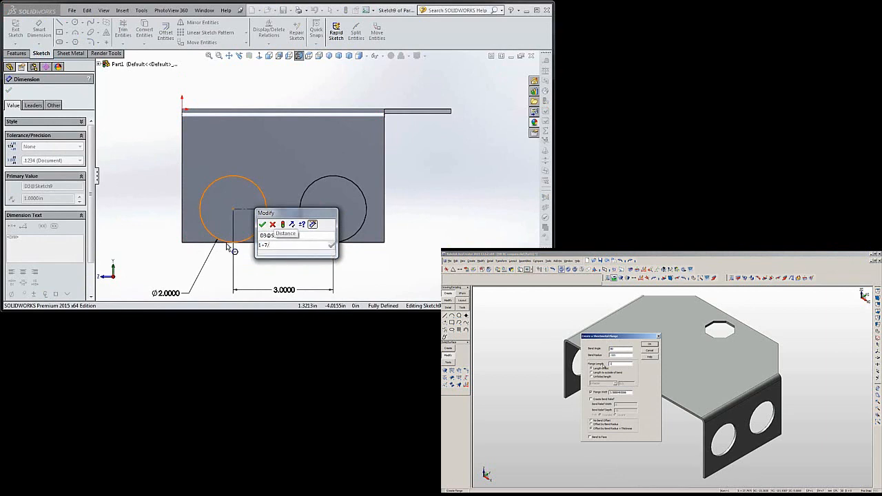
pyautogui.click(261, 225)
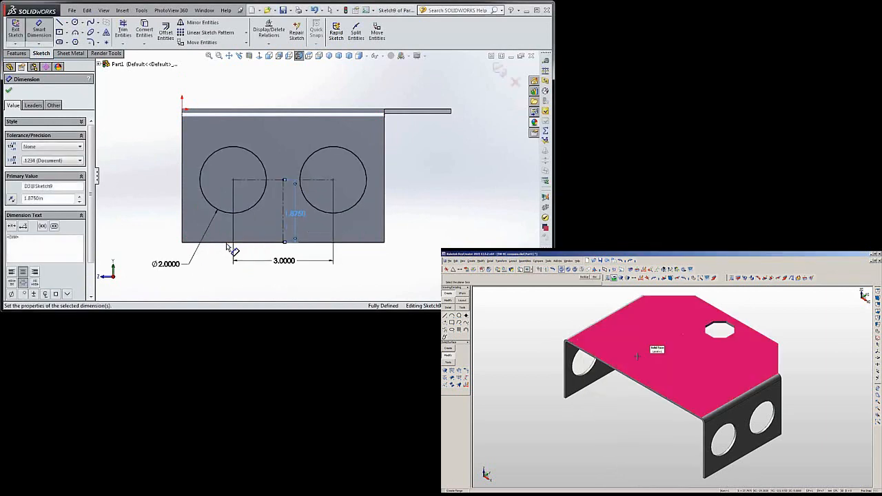
pyautogui.click(8, 91)
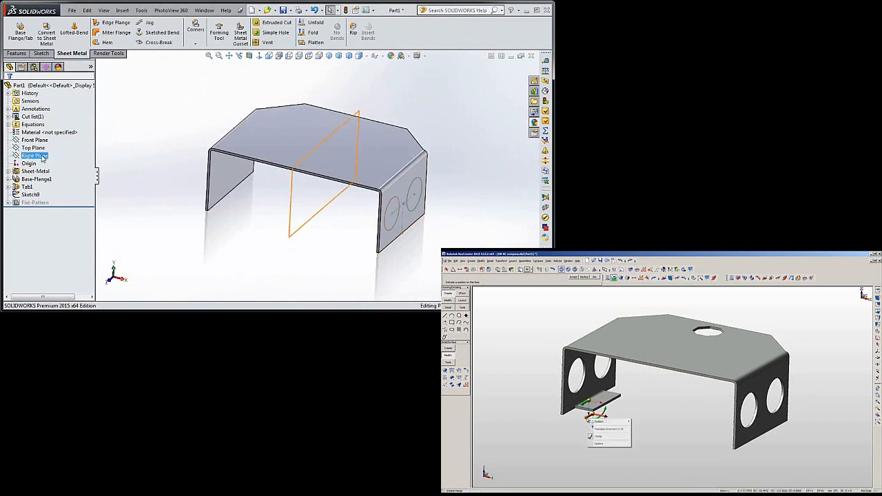
# Step: Move the two-circle hole sketch onto the Right Plane via Edit Sketch Plane
pyautogui.click(33, 154)
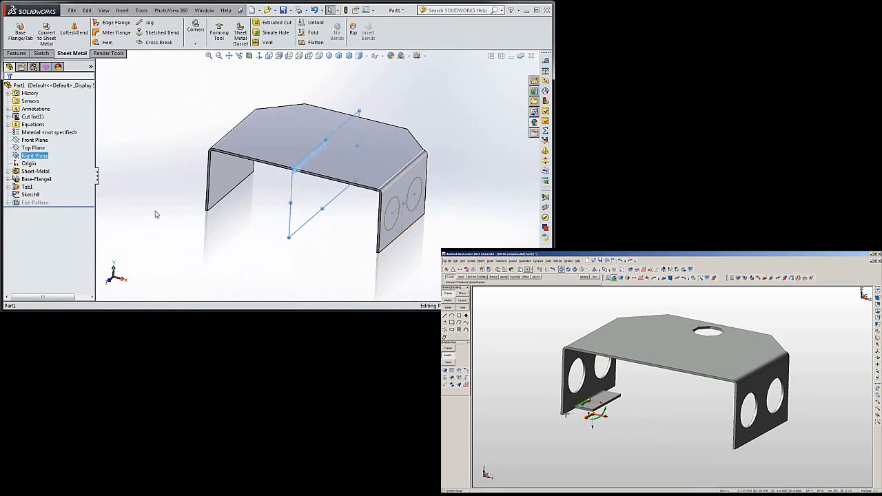
pyautogui.click(31, 195)
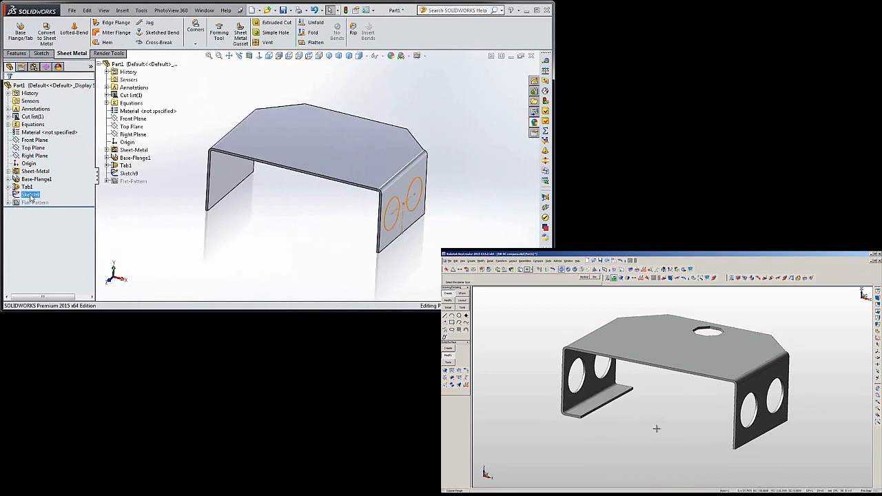
pyautogui.rightClick(27, 194)
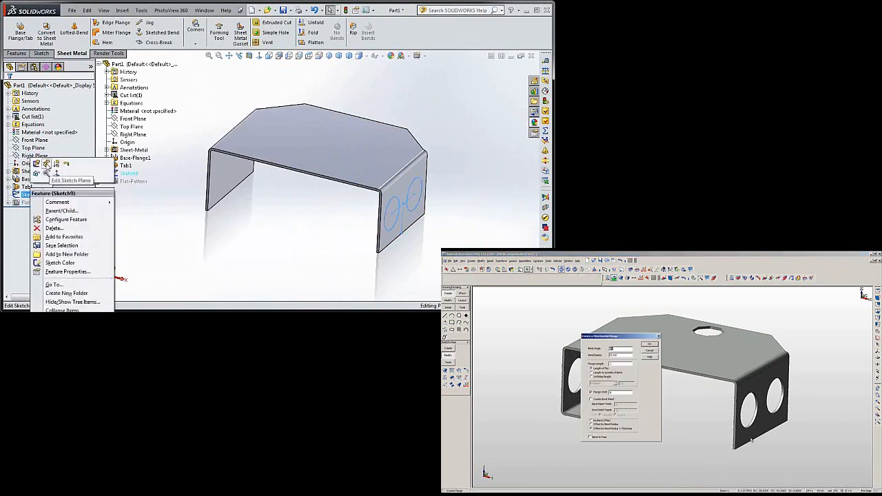
pyautogui.click(72, 179)
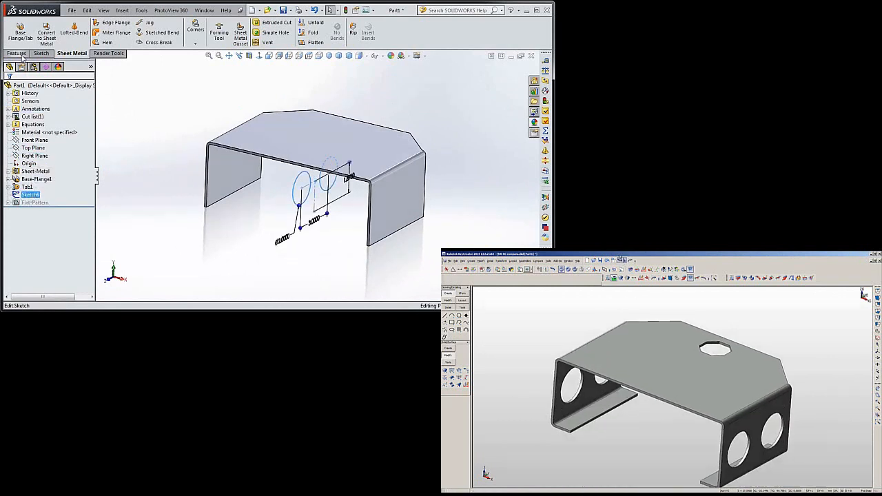
# Step: Extruded Cut the two circles Through All - Both, punching holes through both side walls as Cut-Extrude1
pyautogui.click(17, 53)
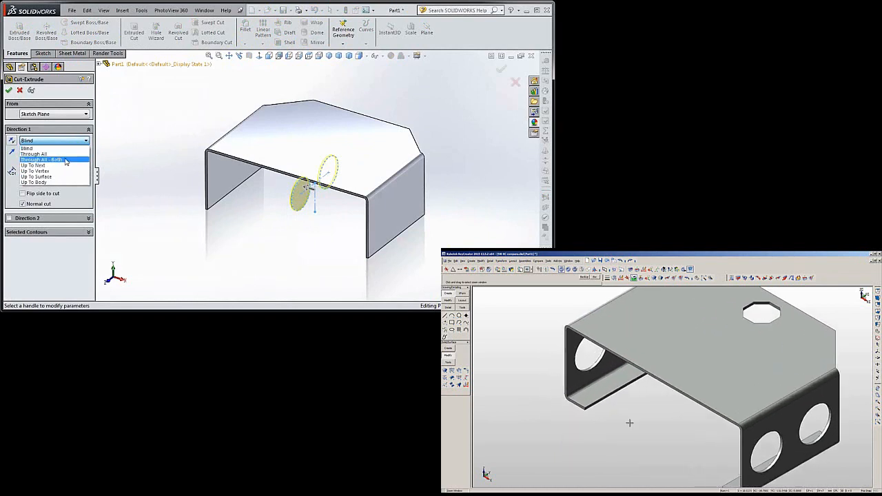
pyautogui.click(41, 160)
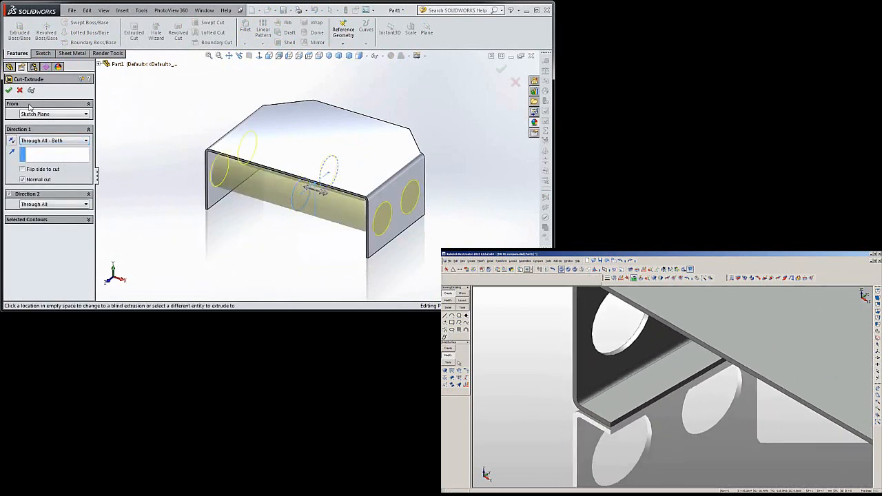
pyautogui.click(8, 91)
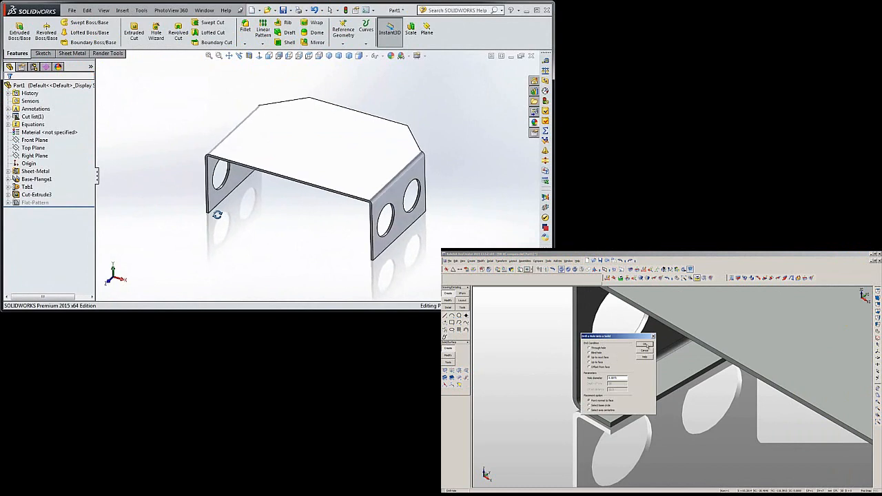
pyautogui.click(645, 343)
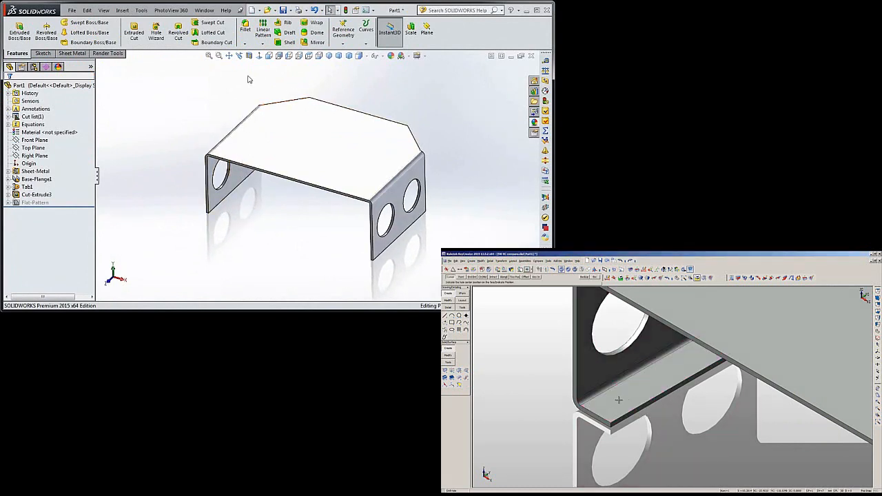
pyautogui.click(72, 52)
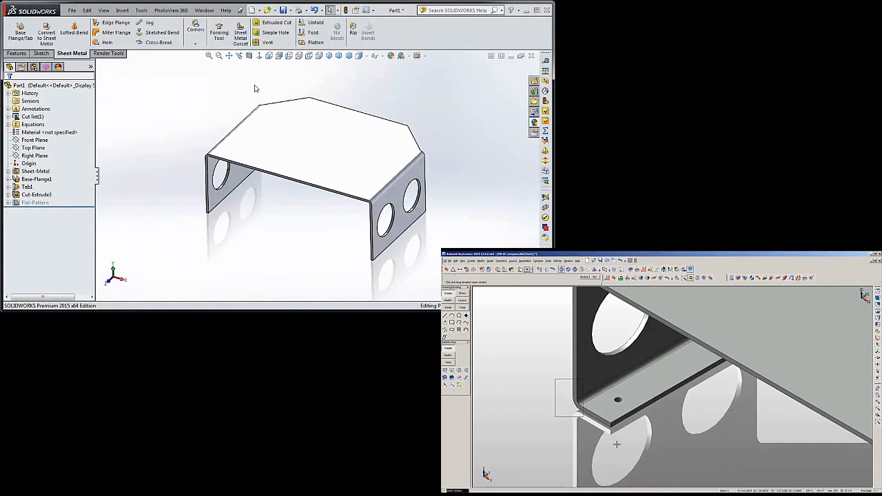
pyautogui.click(315, 41)
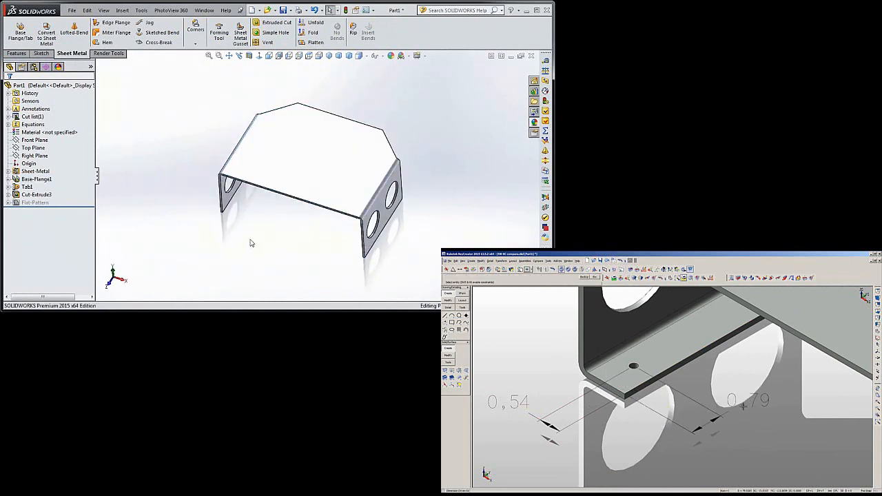
pyautogui.click(40, 53)
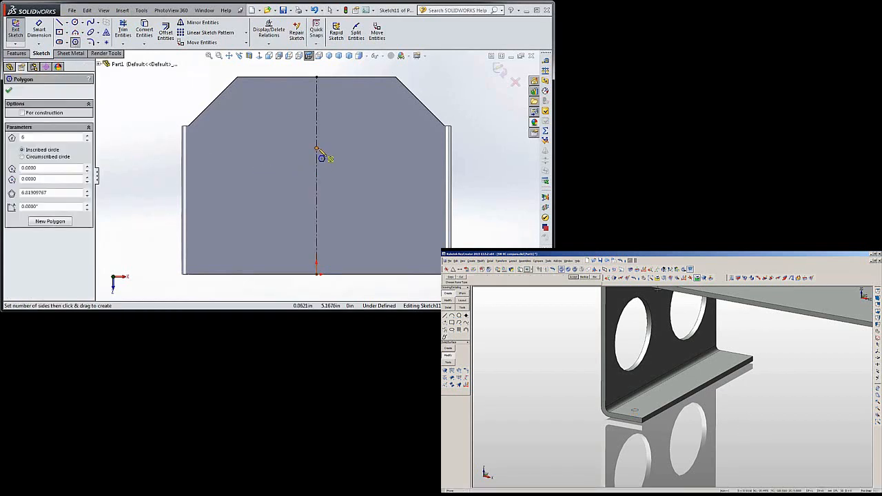
# Step: Draw an 8-sided polygon on the top face centre line with a horizontal top side and Ø1.425
pyautogui.moveTo(317, 148); pyautogui.dragTo(361, 157)
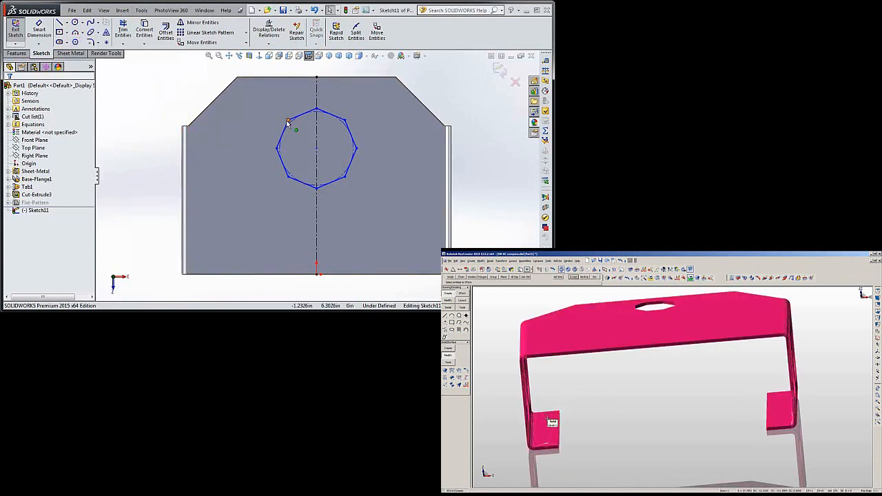
pyautogui.click(286, 137)
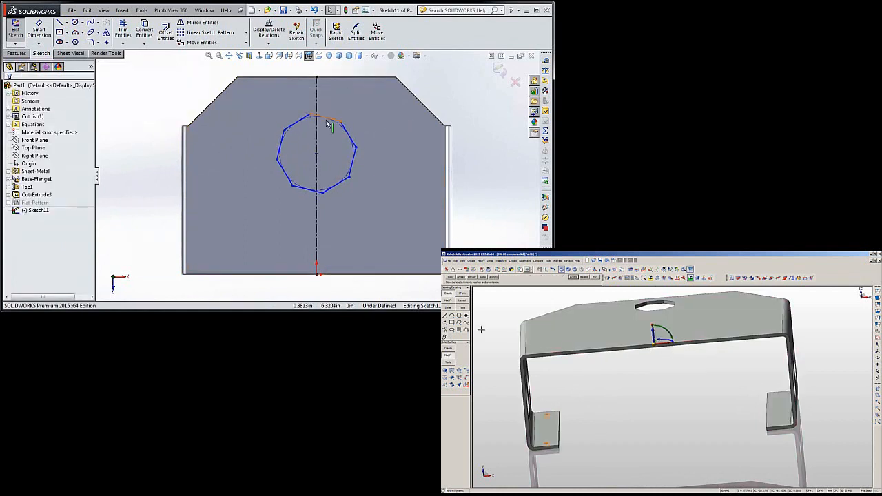
pyautogui.click(329, 124)
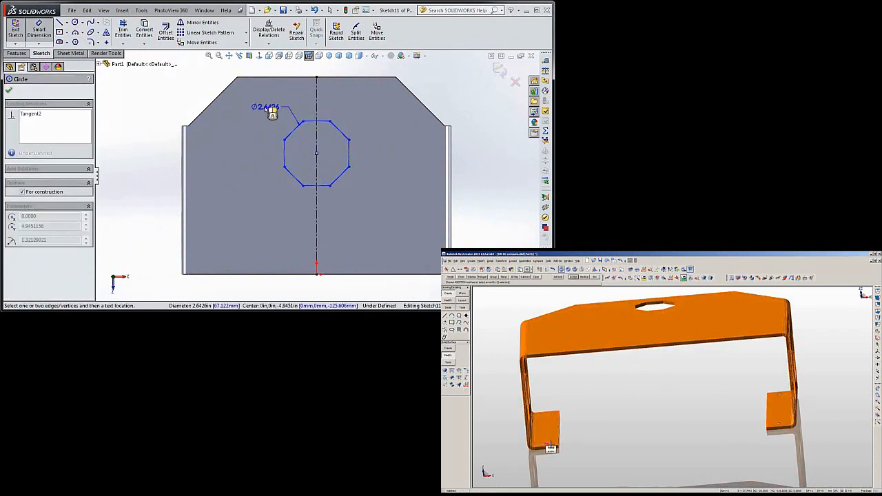
pyautogui.click(289, 113)
pyautogui.write('1-5/8')
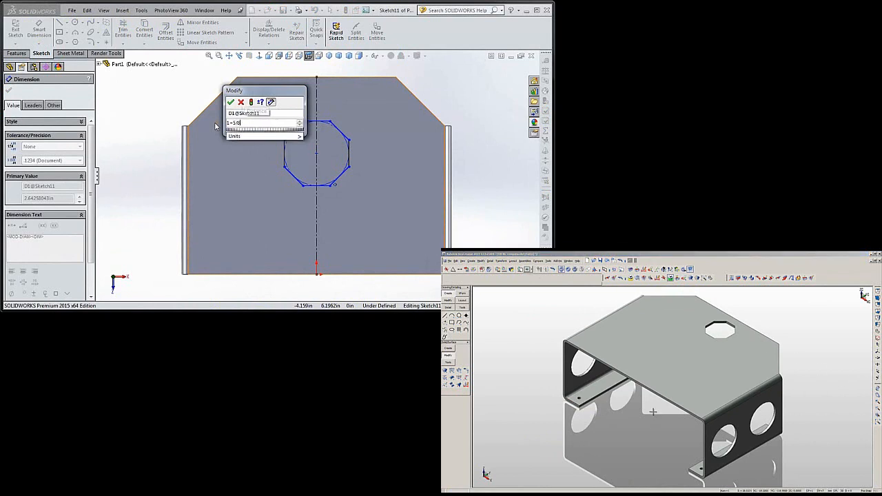
pyautogui.click(232, 102)
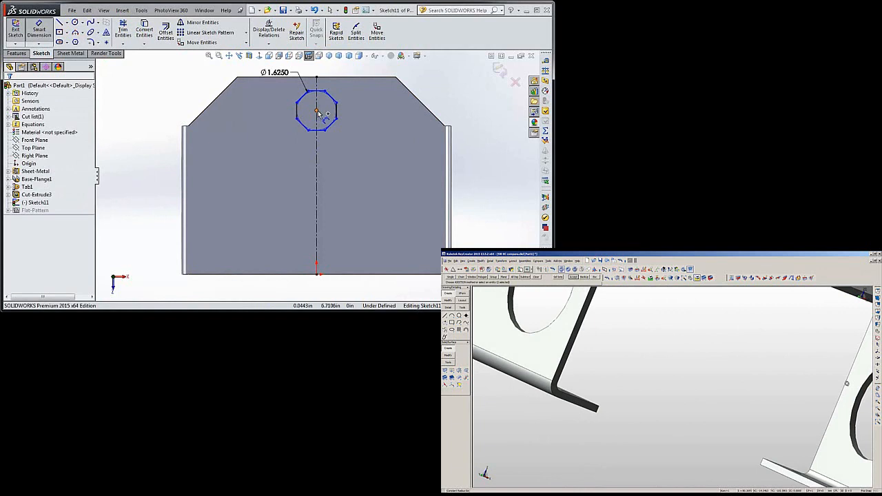
# Step: Dimension the octagon centre 0.8 from the front edge, fully defining the sketch
pyautogui.click(317, 110)
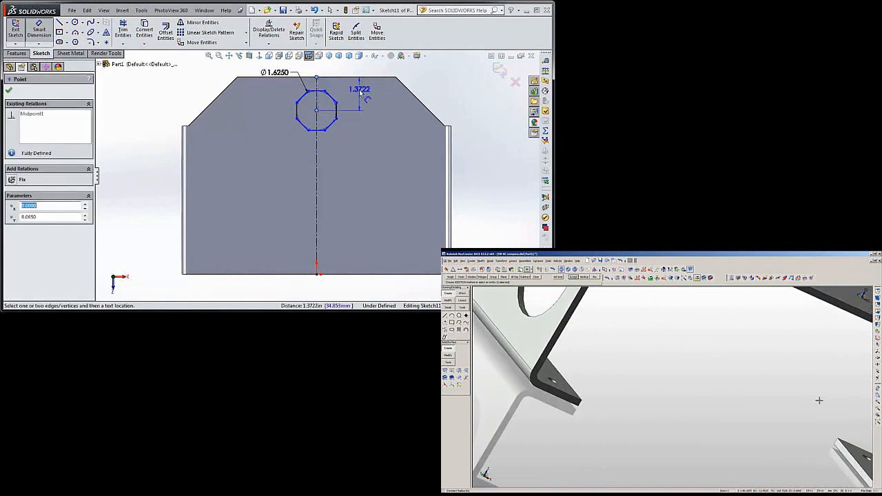
pyautogui.click(8, 90)
pyautogui.write('0.5')
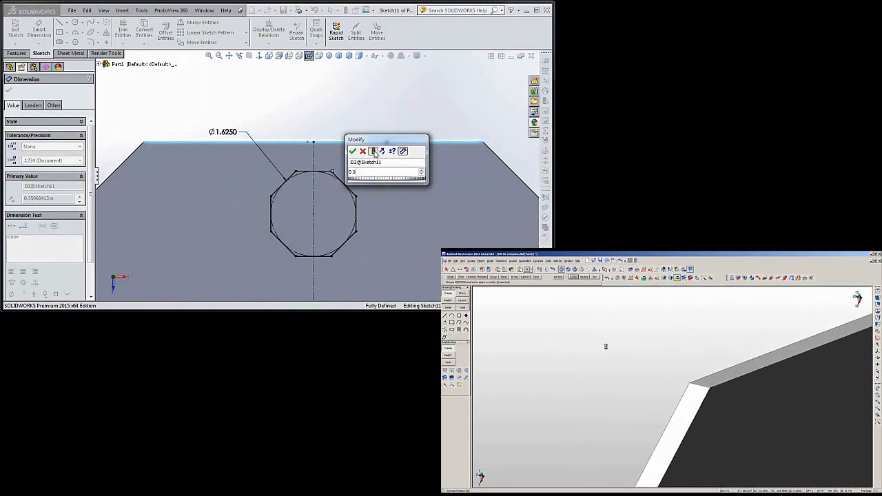
pyautogui.click(353, 150)
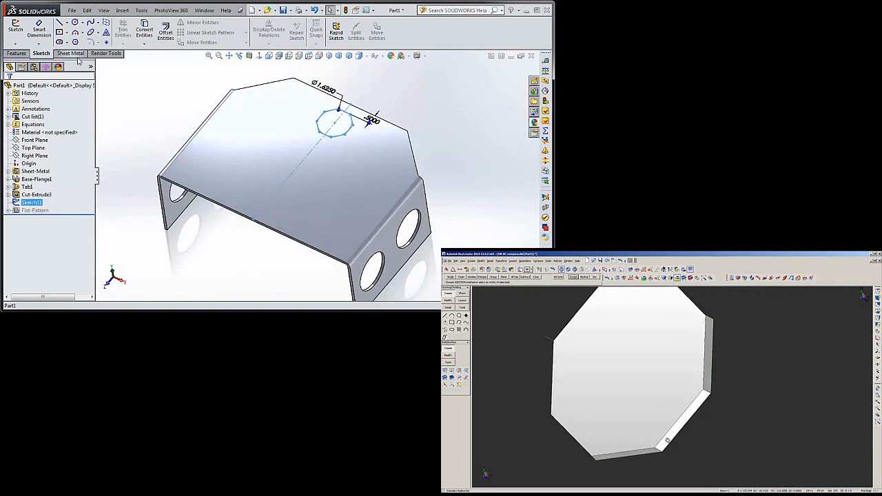
# Step: Extruded Cut the octagon with Link to thickness, making the top hole Cut-Extrude2
pyautogui.click(72, 54)
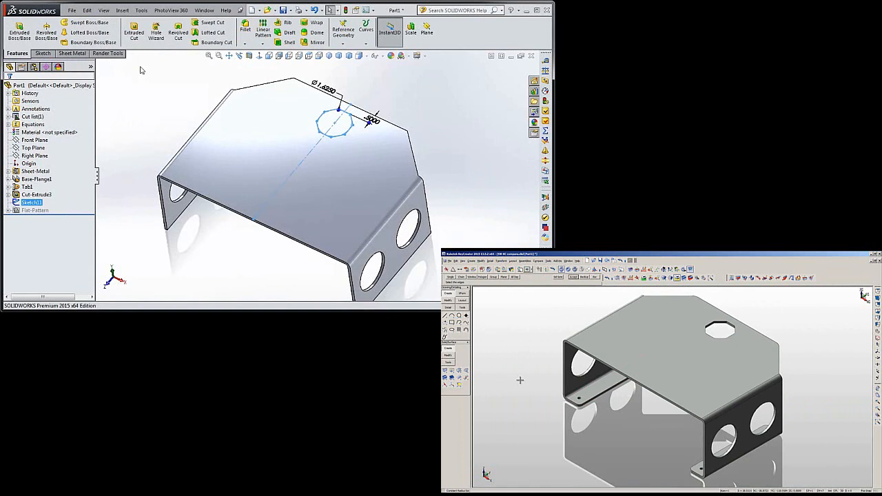
pyautogui.moveTo(134, 33)
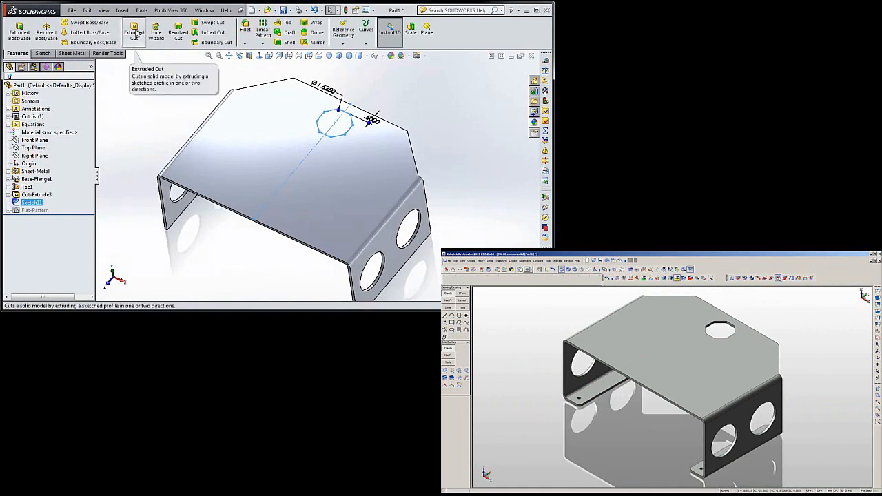
pyautogui.click(134, 32)
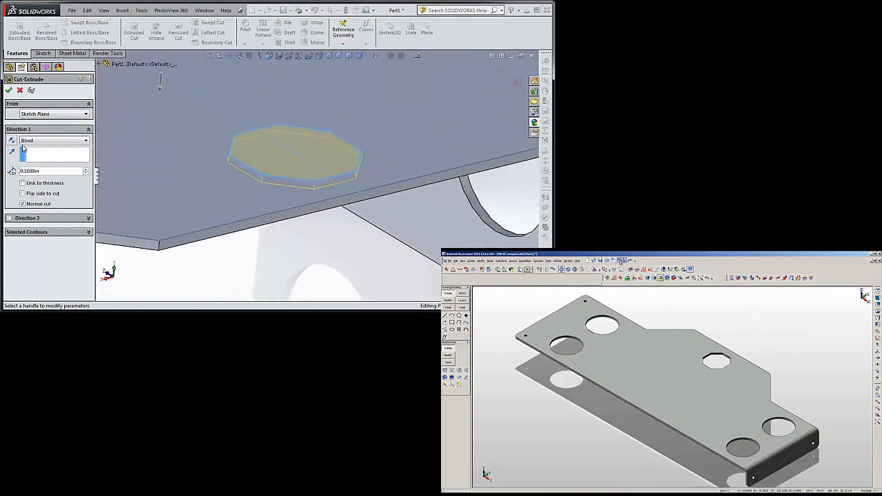
pyautogui.click(22, 168)
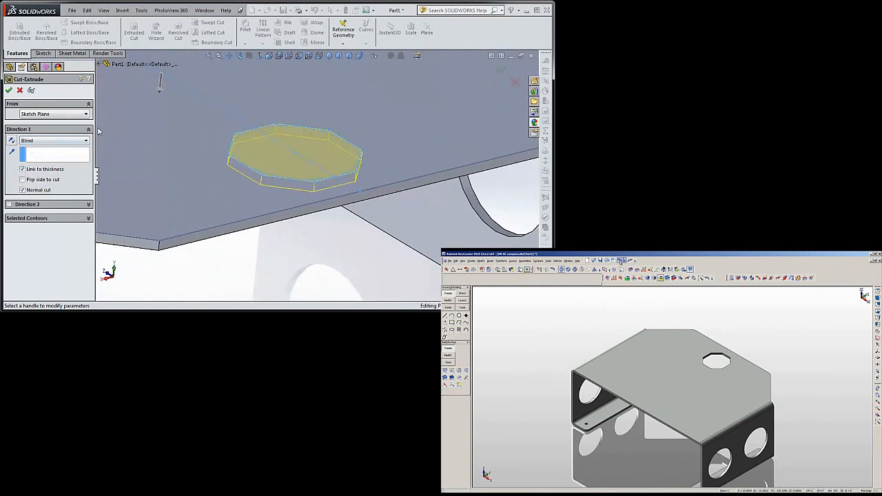
pyautogui.click(9, 91)
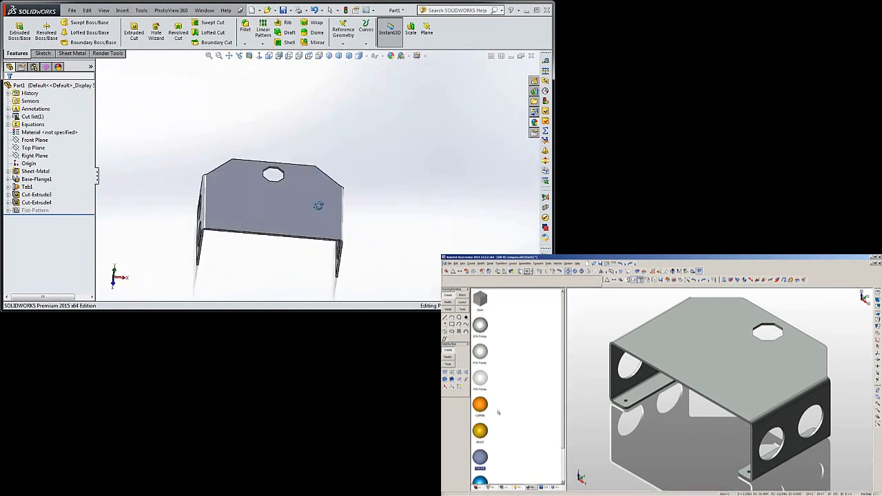
pyautogui.click(480, 455)
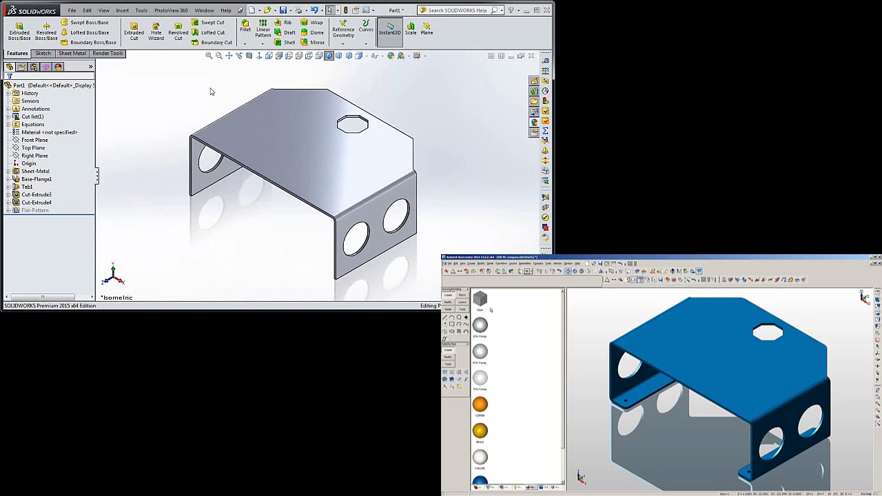
pyautogui.click(72, 53)
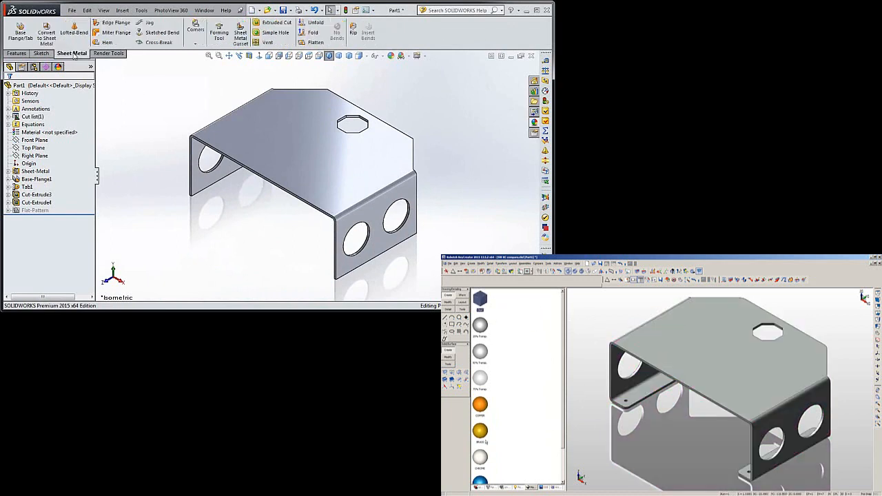
pyautogui.moveTo(315, 42)
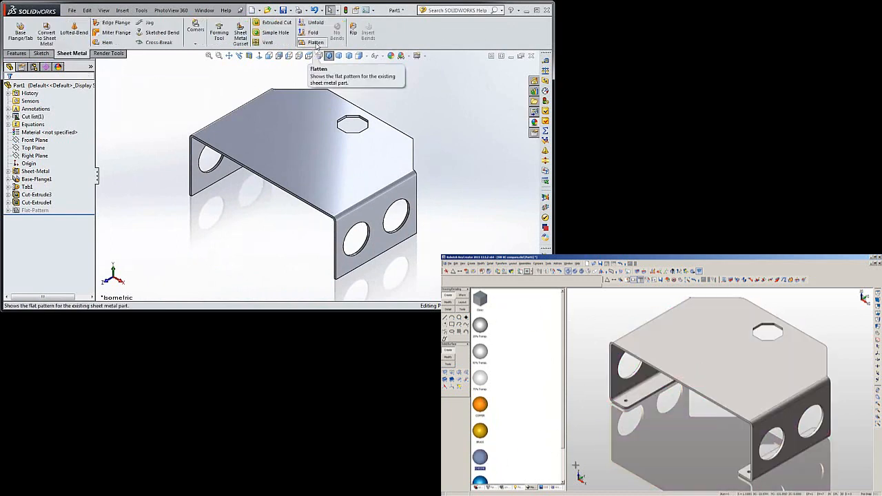
pyautogui.click(315, 41)
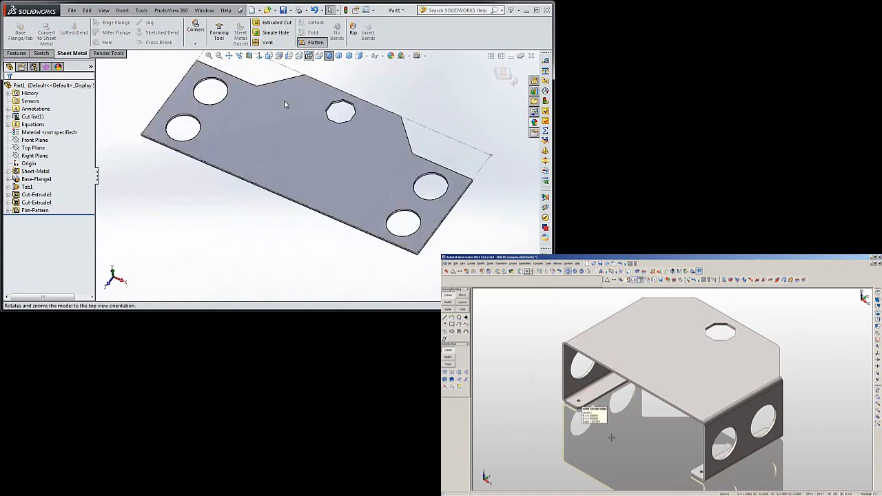
pyautogui.click(309, 55)
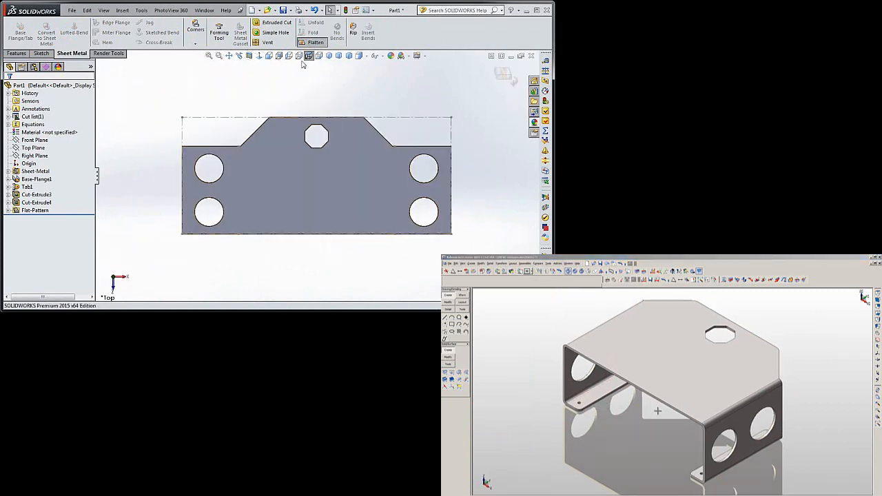
pyautogui.click(316, 41)
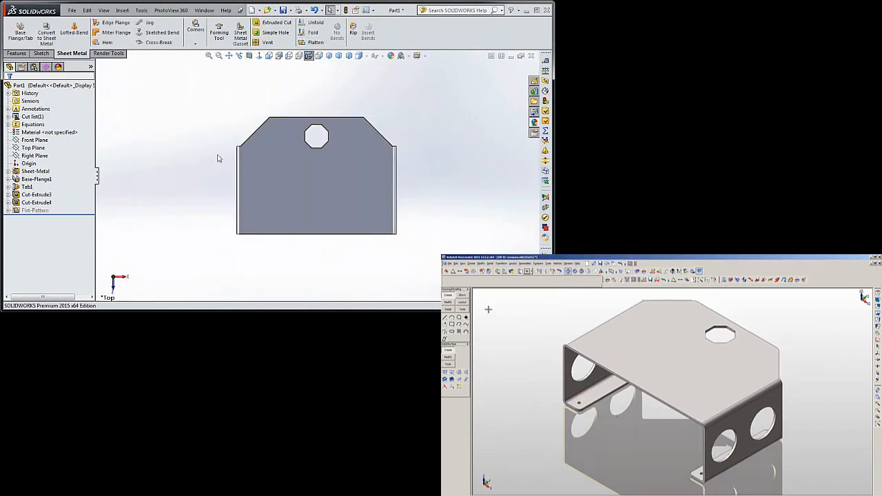
pyautogui.click(328, 56)
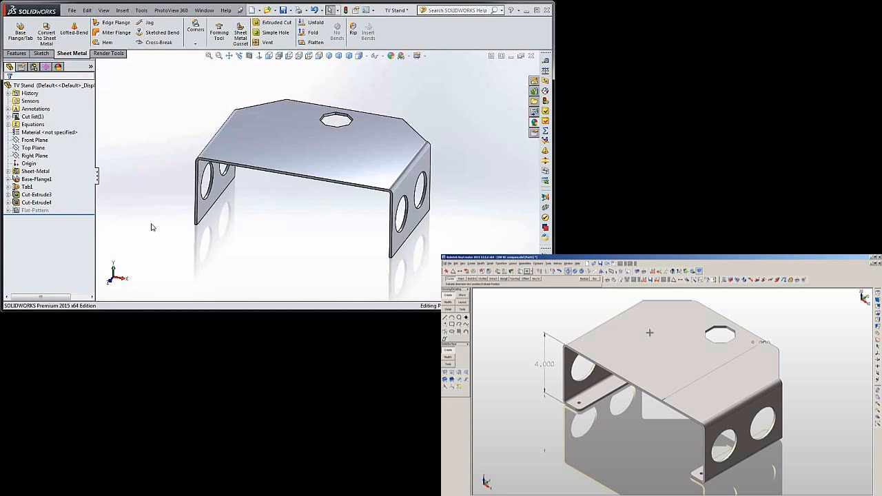
# Step: Add Edge-Flange2 along the bottom edges of both side walls with default settings, forming the feet
pyautogui.click(16, 53)
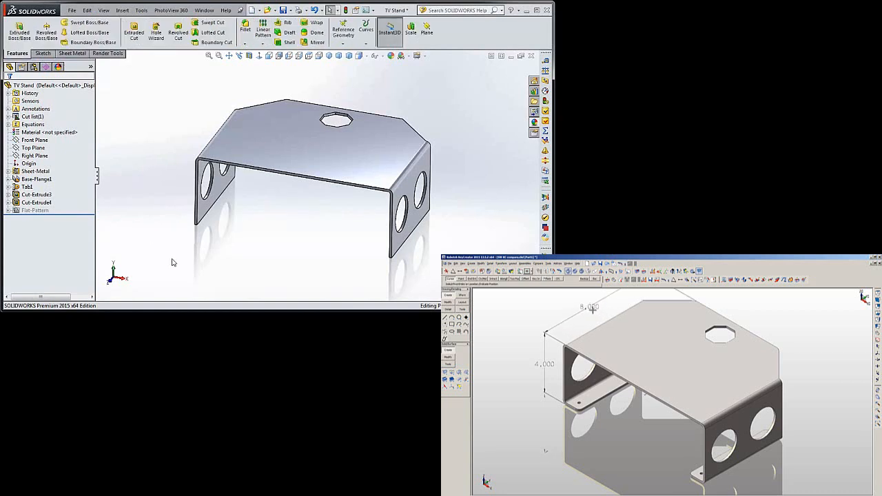
pyautogui.click(71, 52)
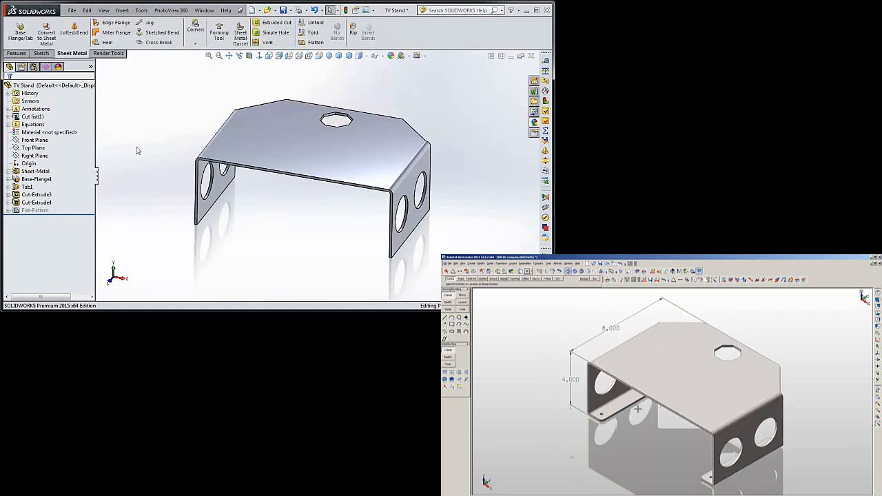
pyautogui.moveTo(111, 23)
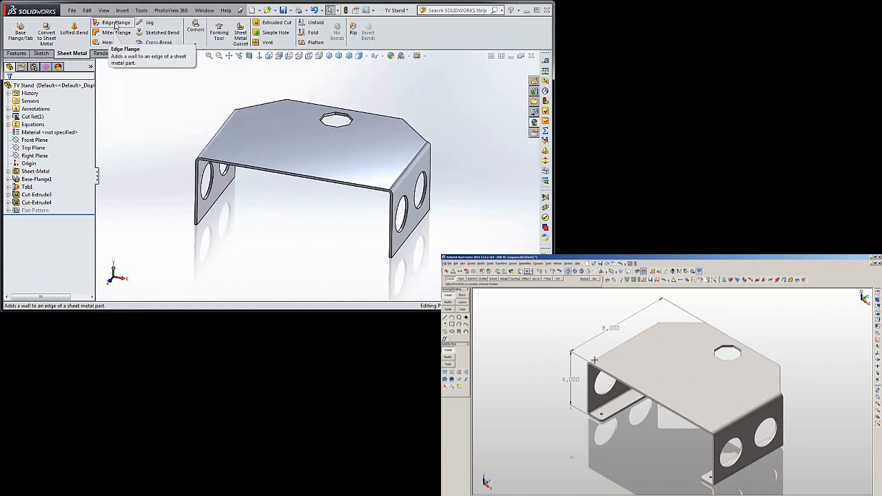
pyautogui.click(115, 22)
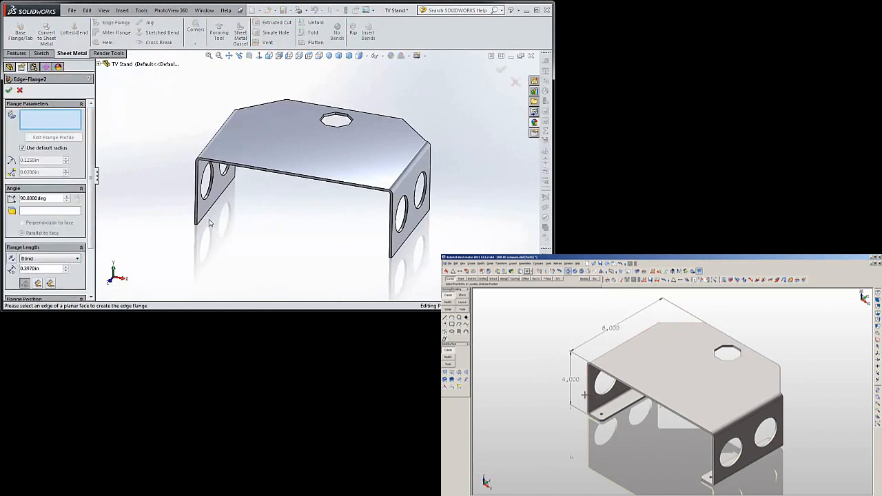
pyautogui.click(232, 186)
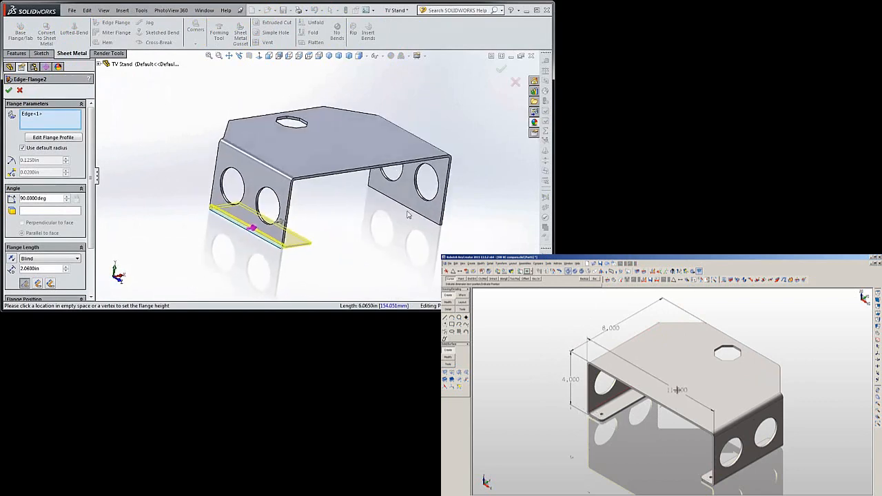
pyautogui.click(400, 214)
pyautogui.write('1.0000')
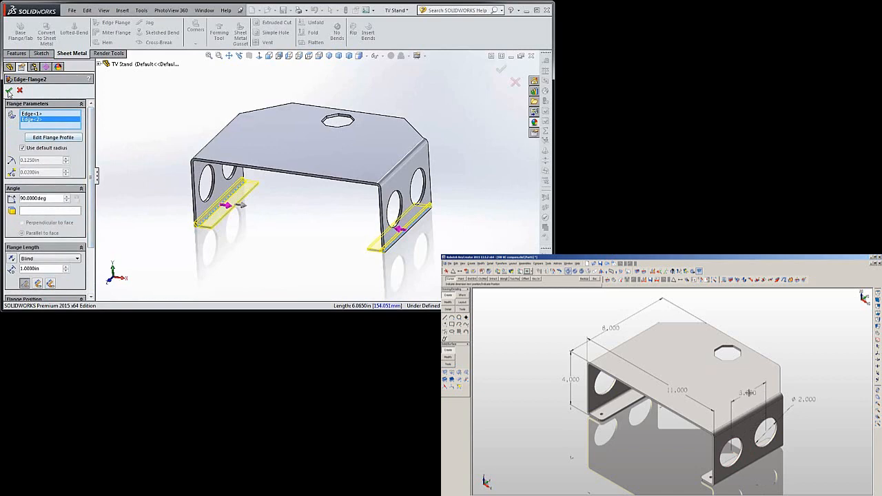
pyautogui.click(502, 69)
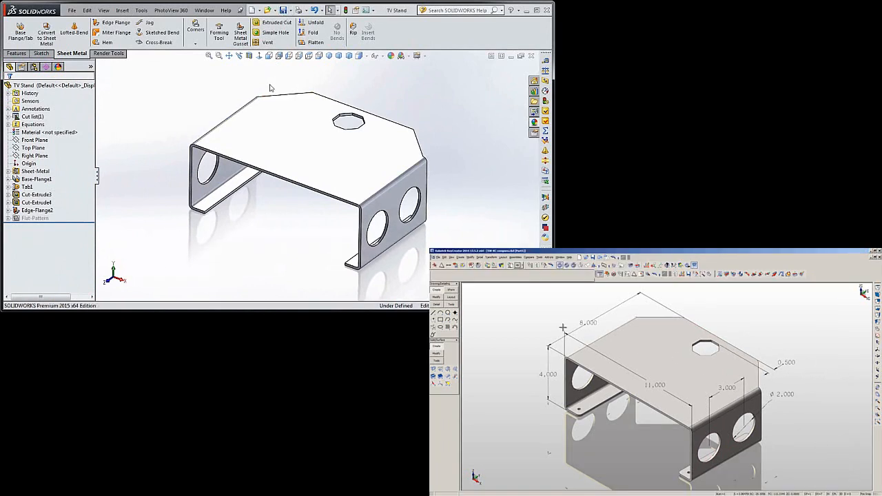
pyautogui.click(316, 41)
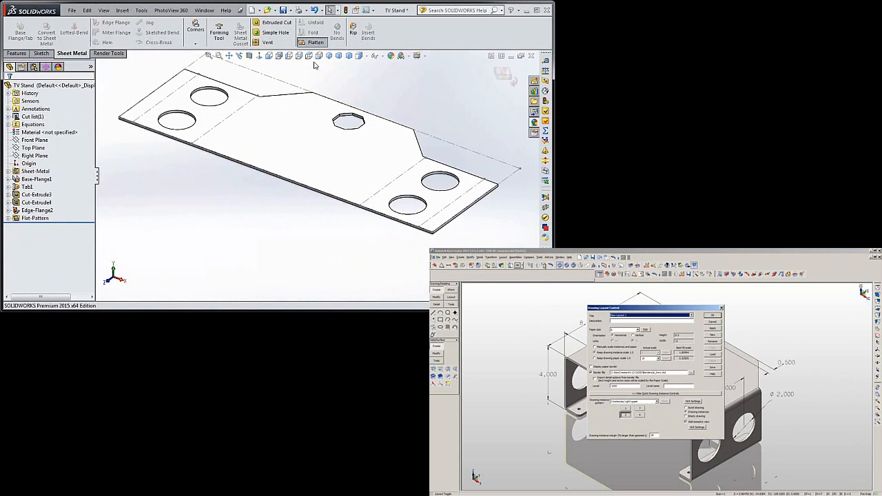
pyautogui.click(315, 41)
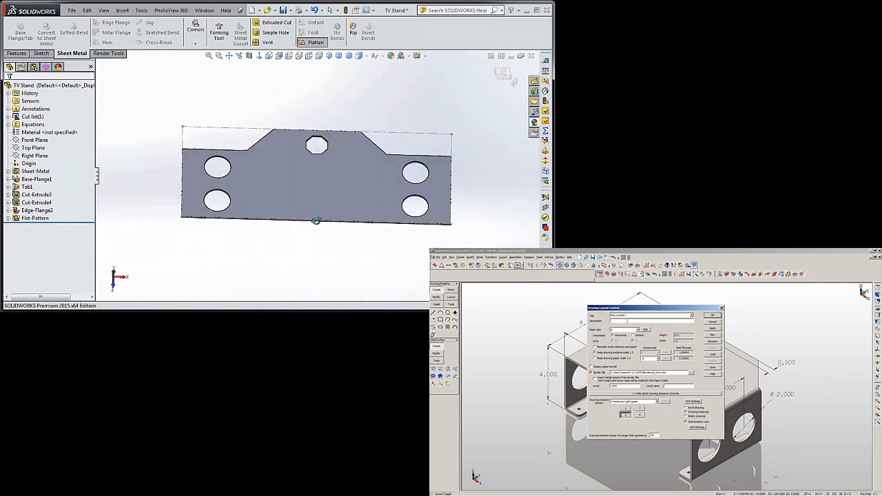
pyautogui.click(316, 41)
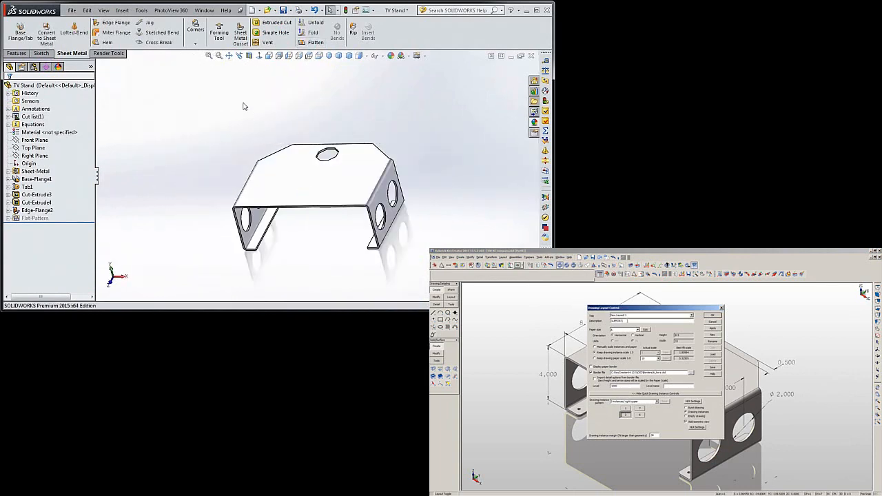
pyautogui.click(329, 55)
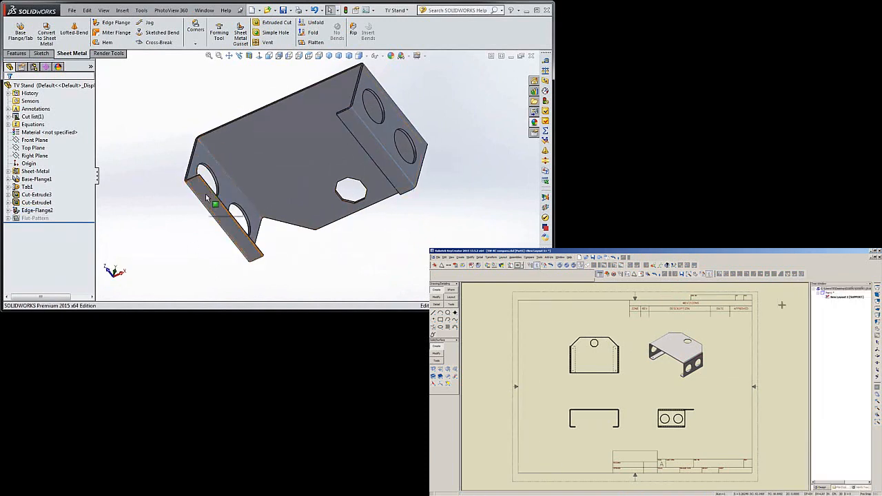
# Step: Start a sketch on the chosen face and set the line tool to centerline
pyautogui.click(38, 210)
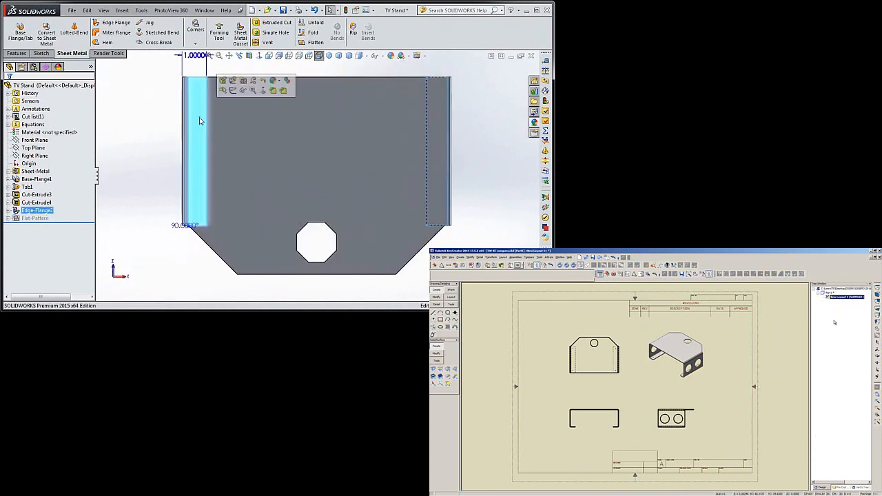
pyautogui.click(41, 53)
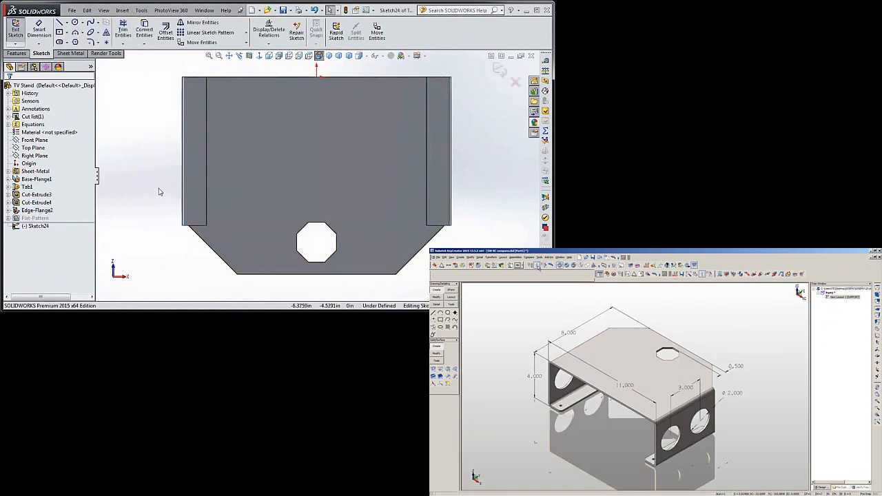
pyautogui.click(66, 22)
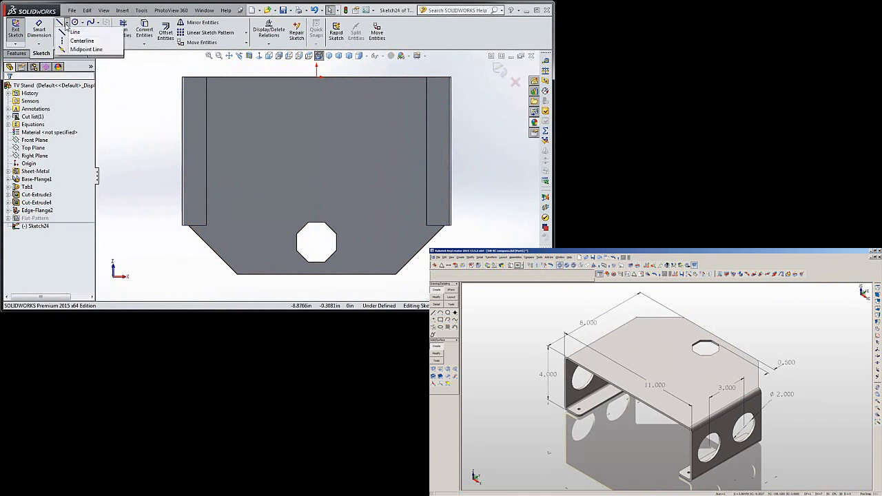
pyautogui.click(75, 31)
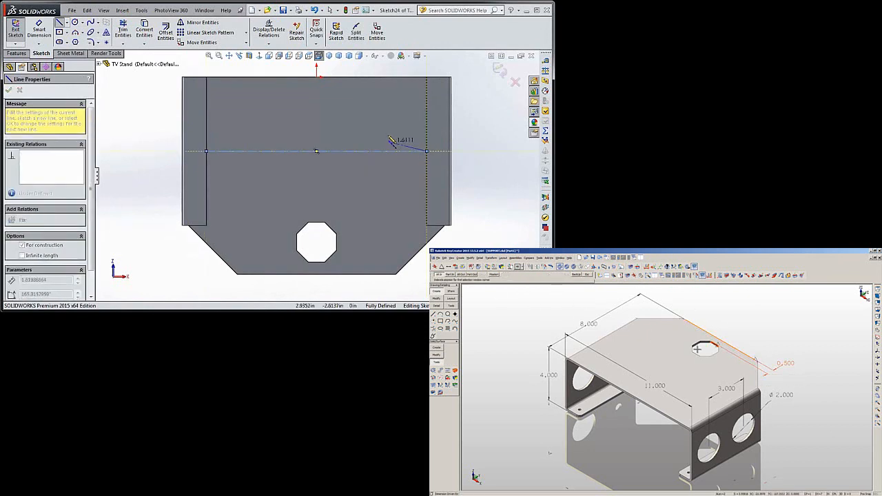
# Step: Draw a construction Center Rectangle centred on the centerline, ready for corner circles
pyautogui.click(60, 34)
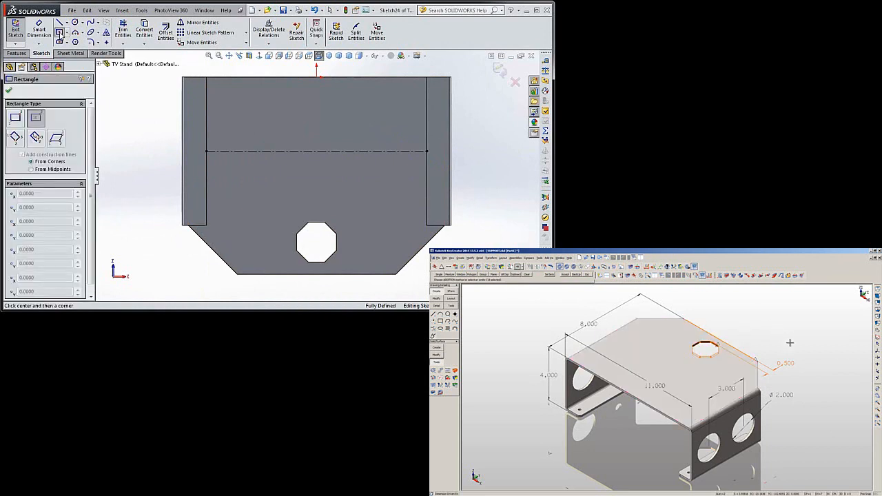
pyautogui.click(315, 150)
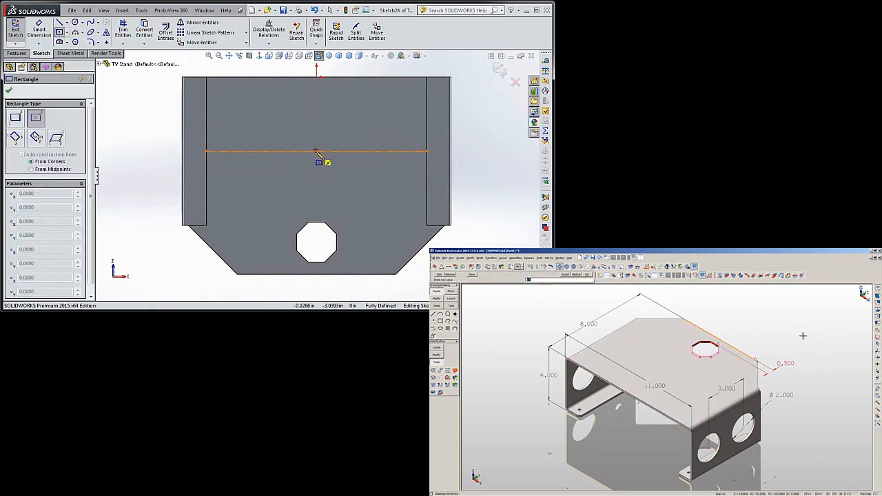
pyautogui.moveTo(317, 150); pyautogui.dragTo(439, 209)
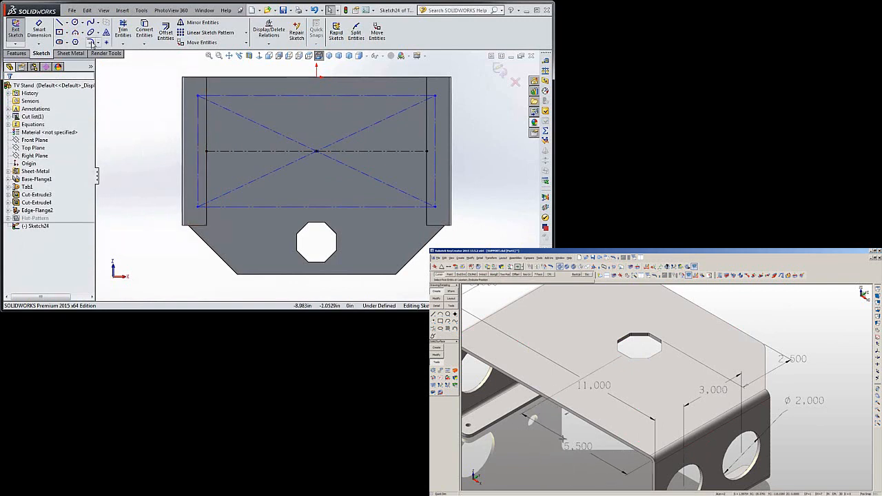
pyautogui.click(59, 22)
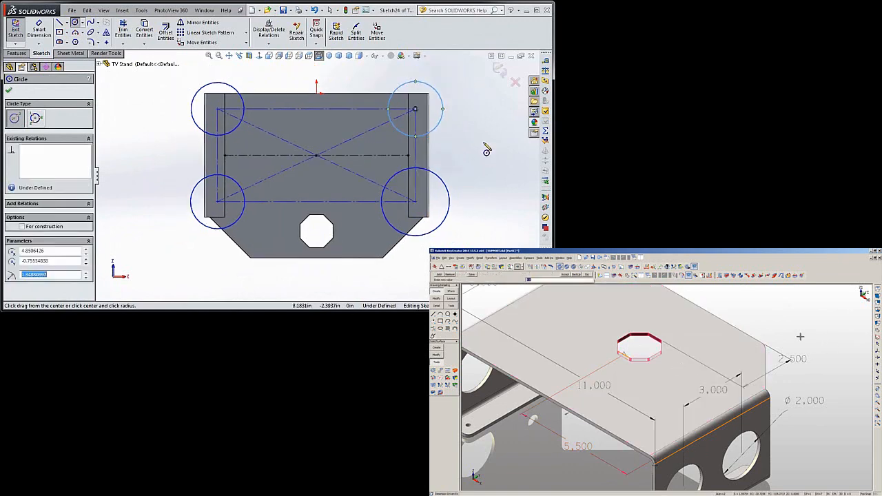
pyautogui.moveTo(477, 219)
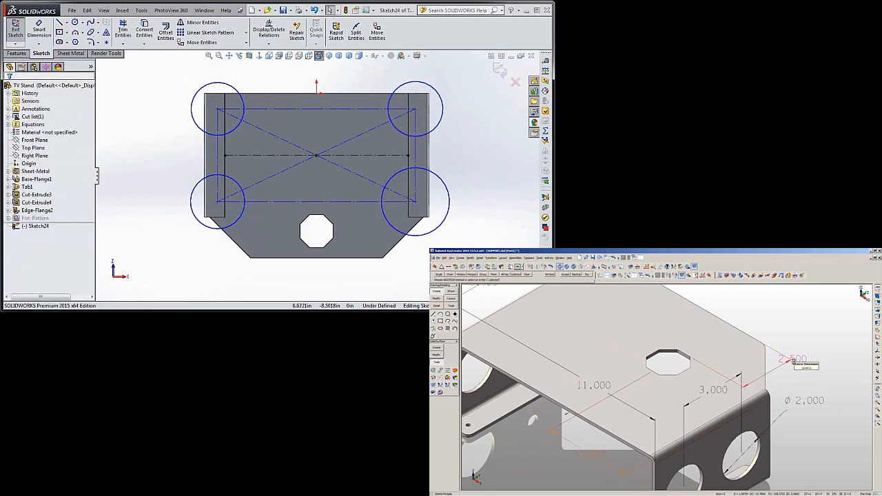
# Step: Finish the corner circles and confirm the circle diameter and rectangle distance dimensions
pyautogui.click(415, 108)
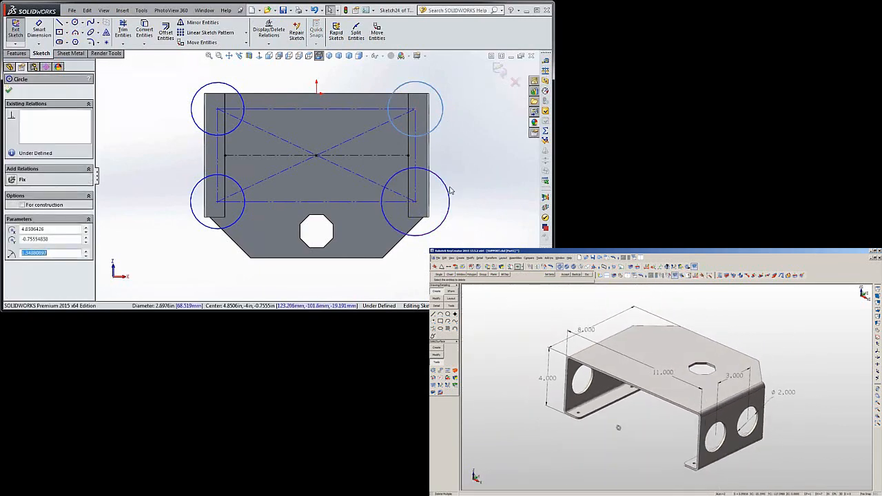
pyautogui.click(221, 107)
pyautogui.write('1.2')
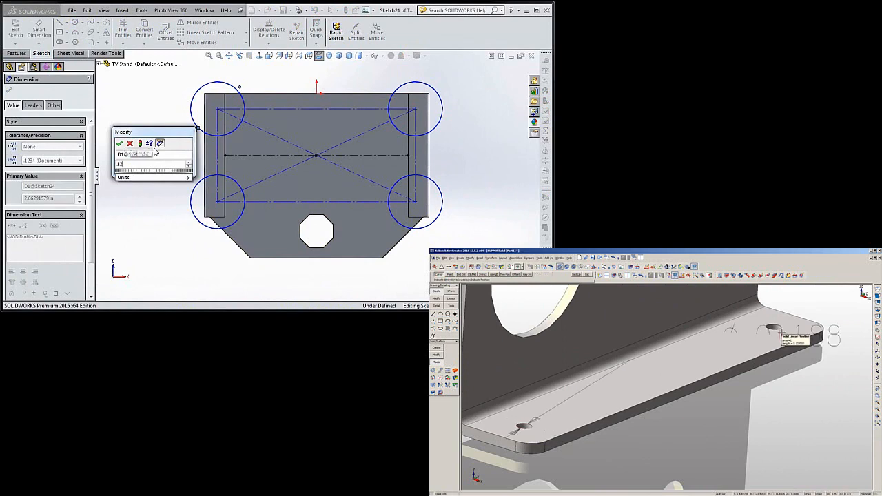
pyautogui.click(120, 143)
pyautogui.write('3/16')
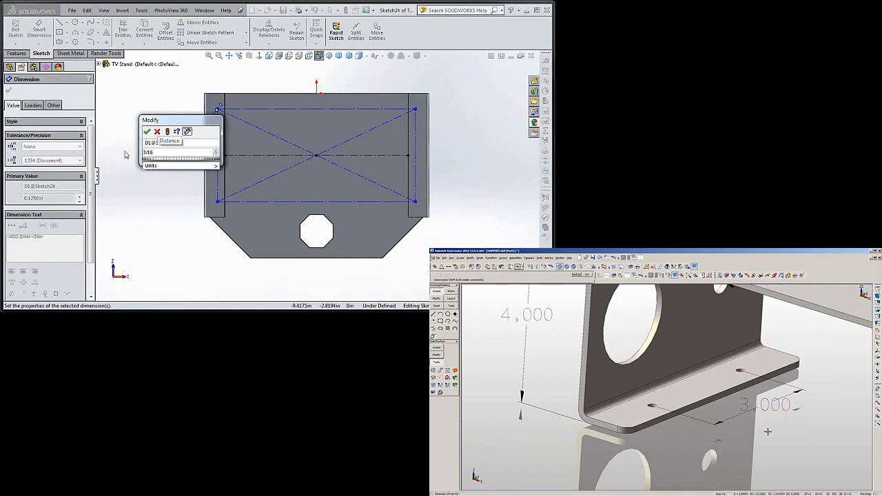
pyautogui.click(146, 133)
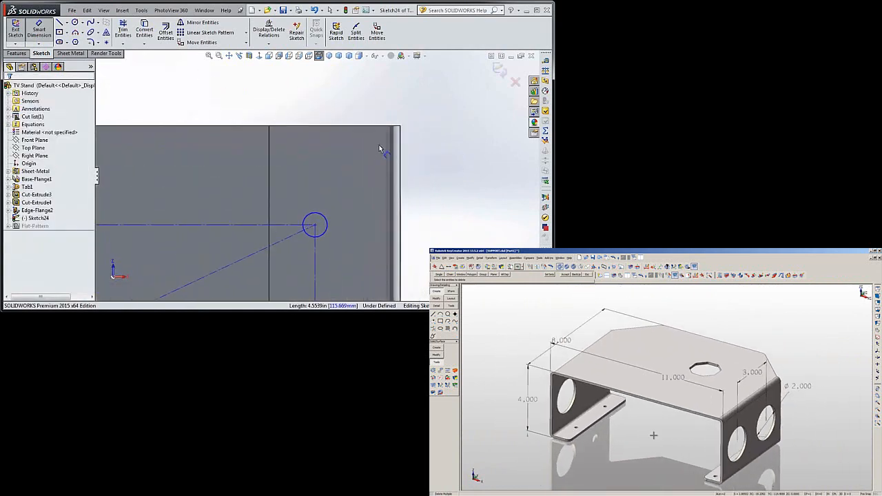
# Step: Dimension the hole centre 0.5 from each flange edge, fully defining the sketch
pyautogui.click(319, 127)
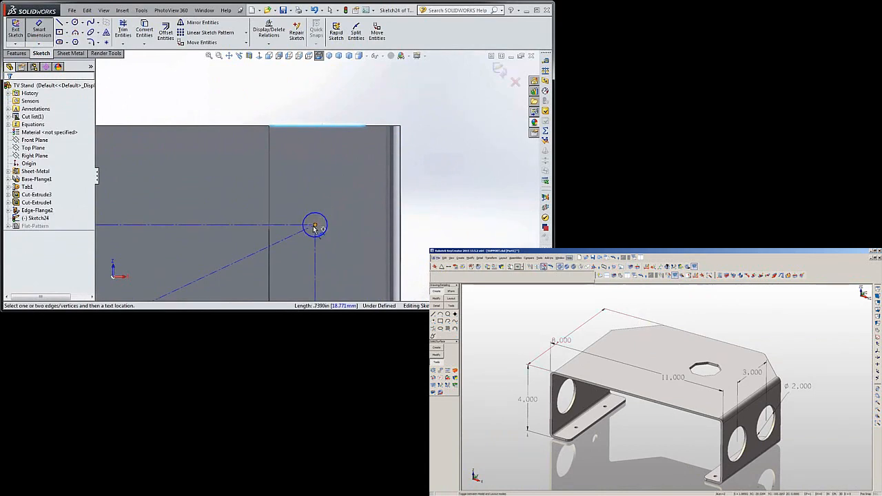
pyautogui.click(314, 226)
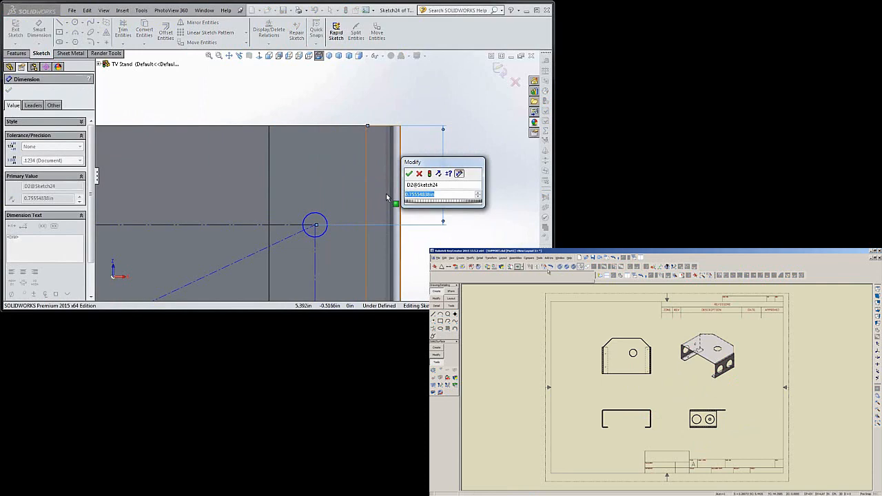
pyautogui.click(407, 173)
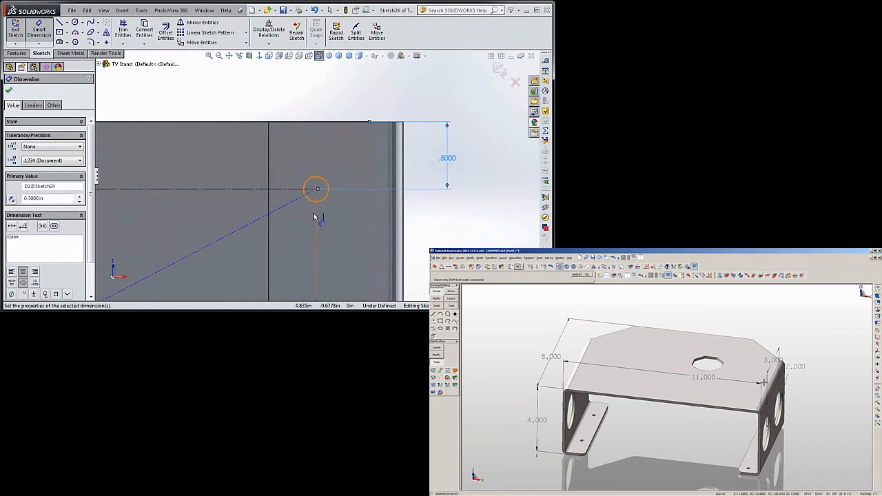
pyautogui.click(315, 187)
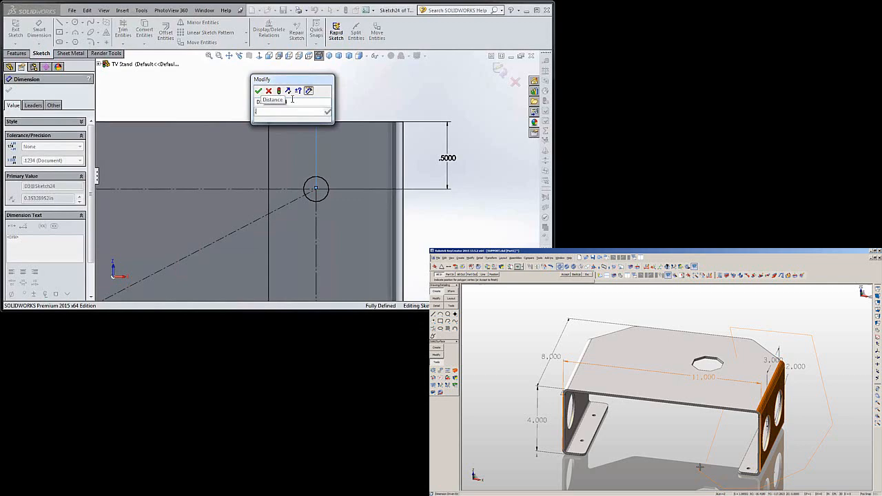
pyautogui.click(259, 91)
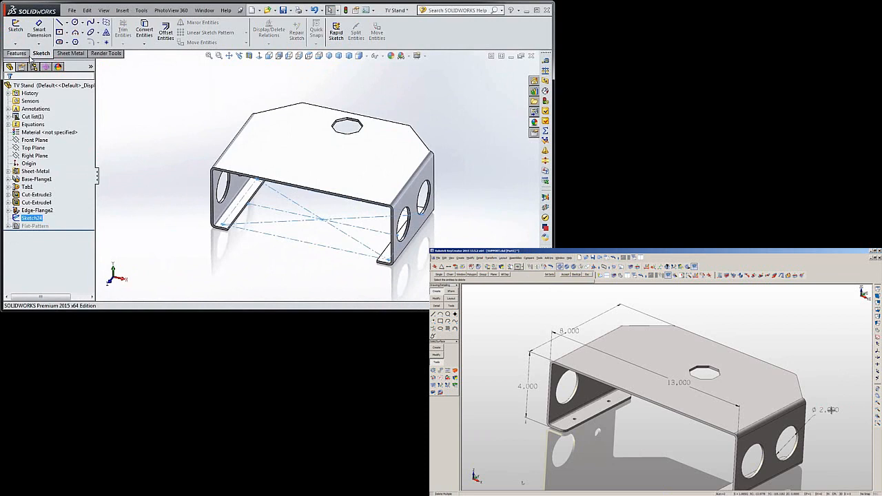
# Step: Extruded Cut Sketch24 through the feet as Cut-Extrude3 and adjust the hole position dimension
pyautogui.click(71, 53)
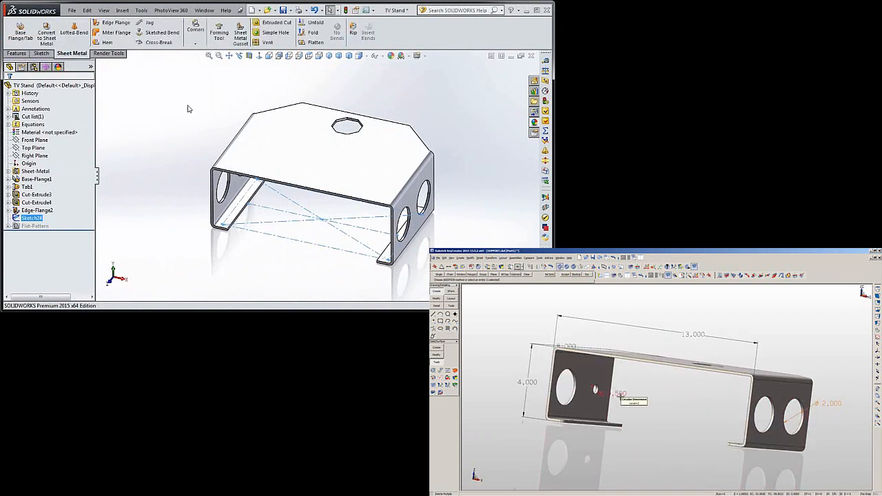
pyautogui.click(275, 22)
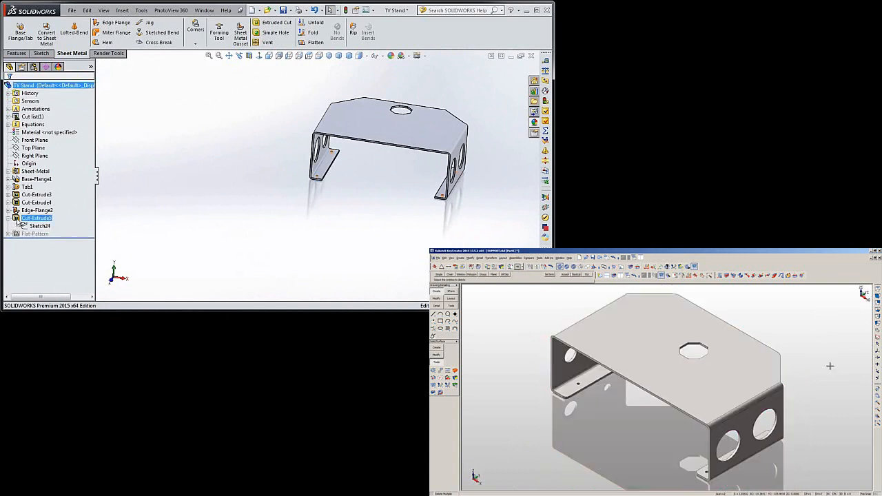
pyautogui.rightClick(39, 226)
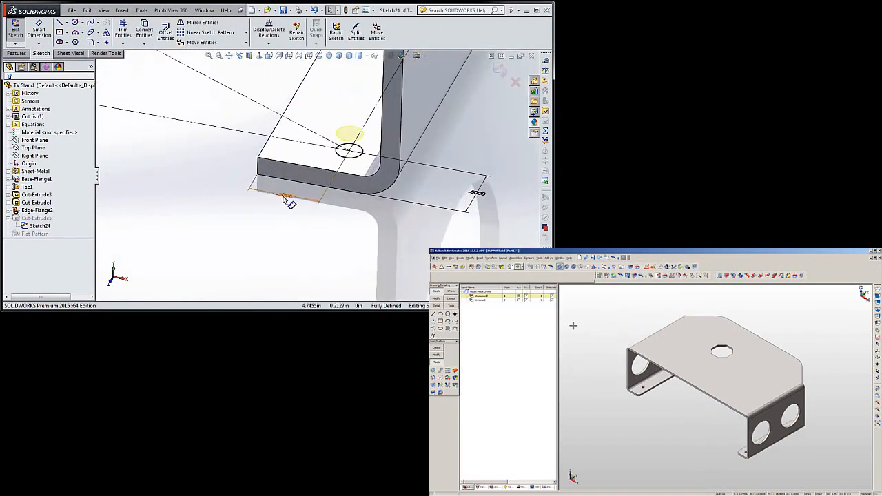
pyautogui.click(284, 199)
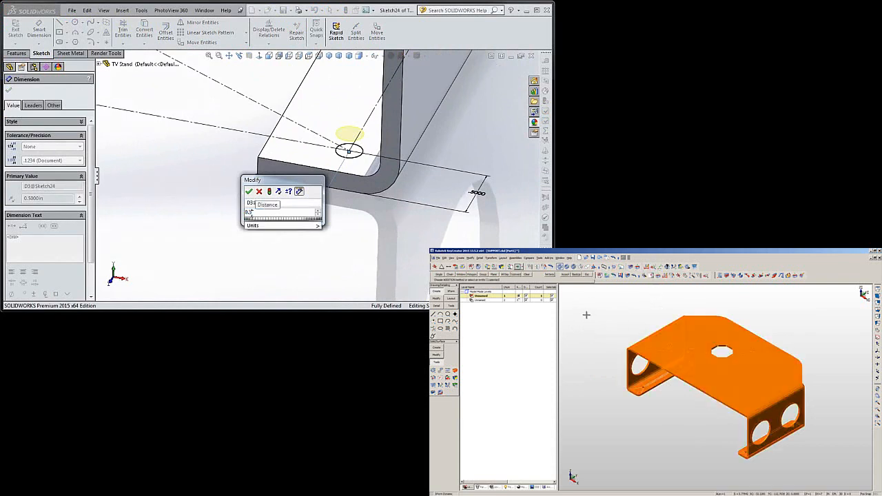
pyautogui.click(250, 192)
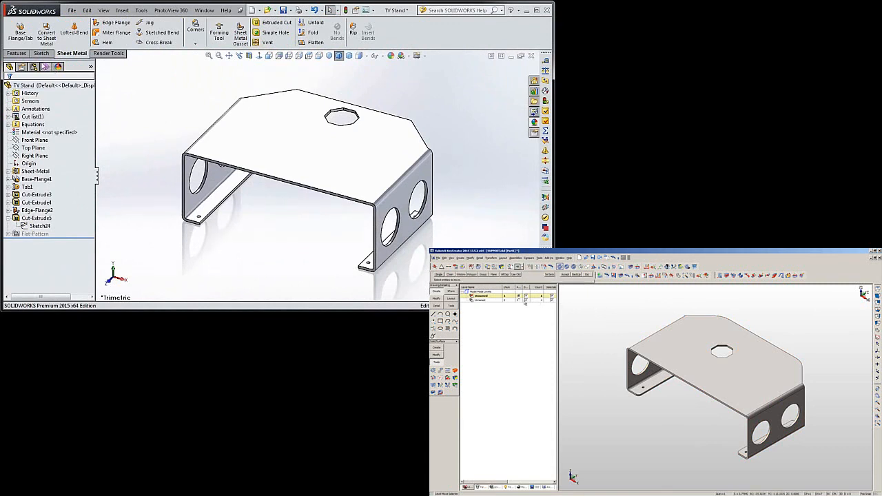
# Step: Fillet the first foot's corner edges at the set radius
pyautogui.click(16, 53)
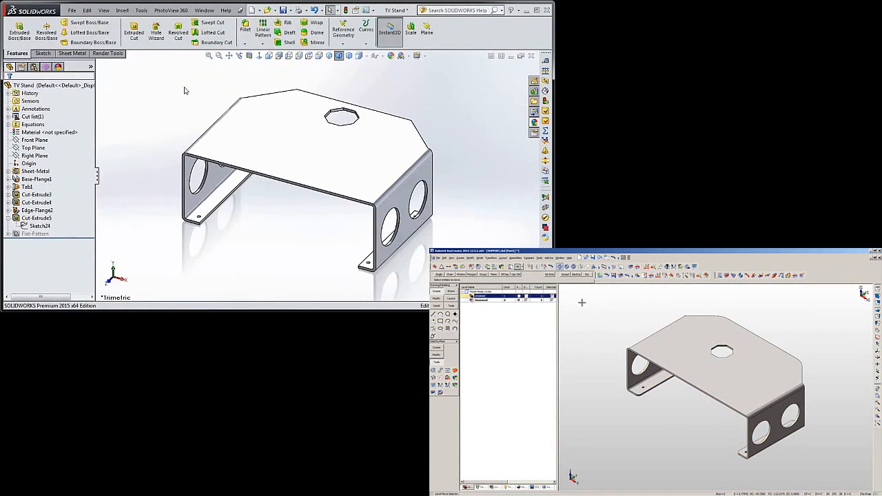
pyautogui.click(245, 29)
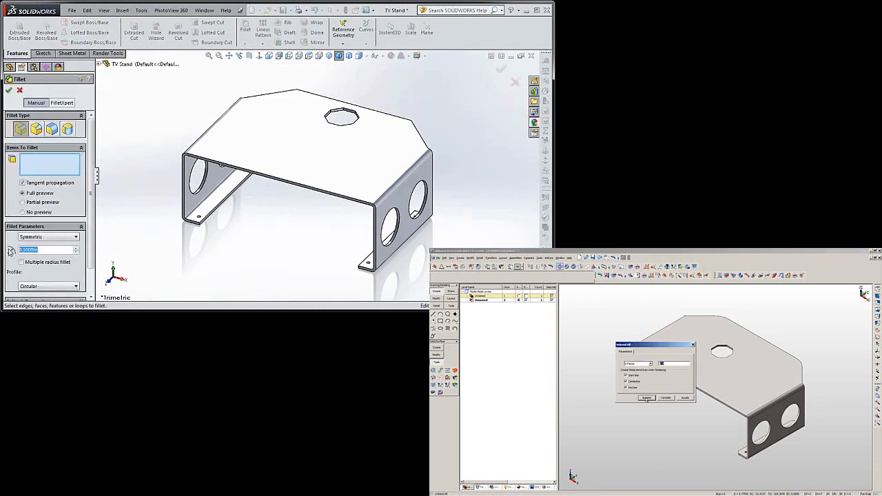
pyautogui.click(647, 396)
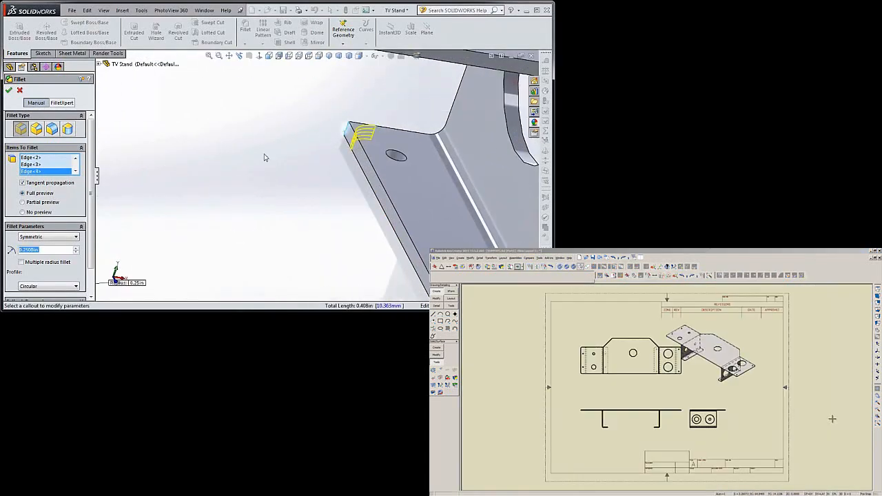
pyautogui.click(9, 91)
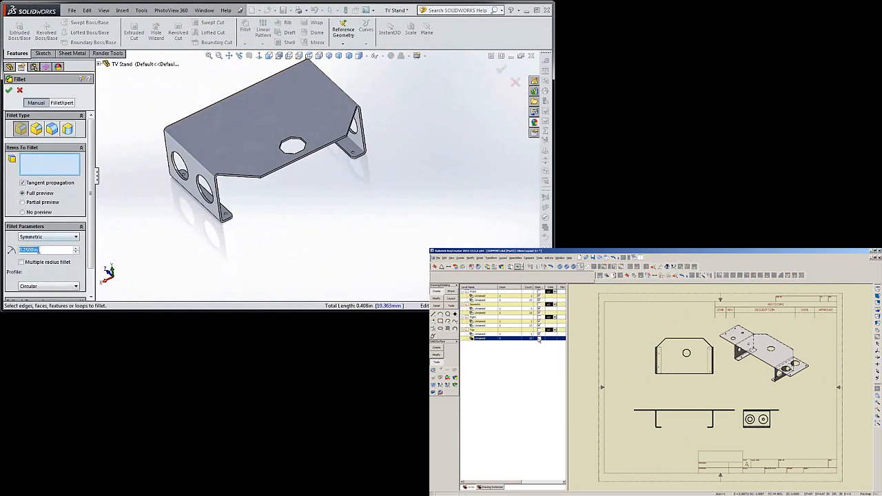
pyautogui.click(516, 335)
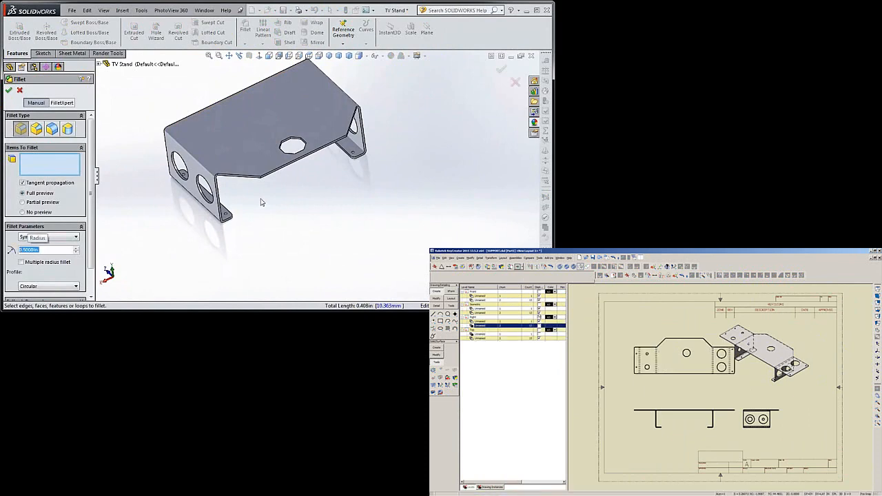
# Step: Fillet the other foot's corners, the top plate's outer corners and the octagonal hole's edges
pyautogui.scroll(3)
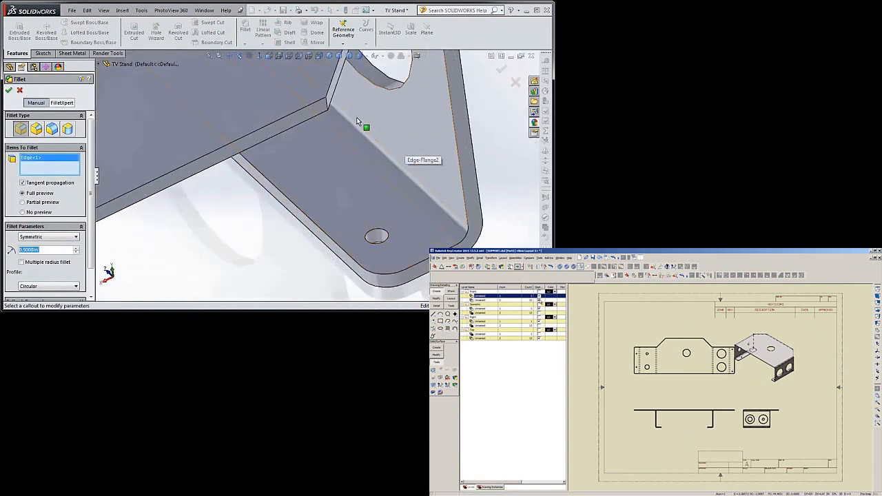
pyautogui.click(319, 99)
pyautogui.write('0.1000')
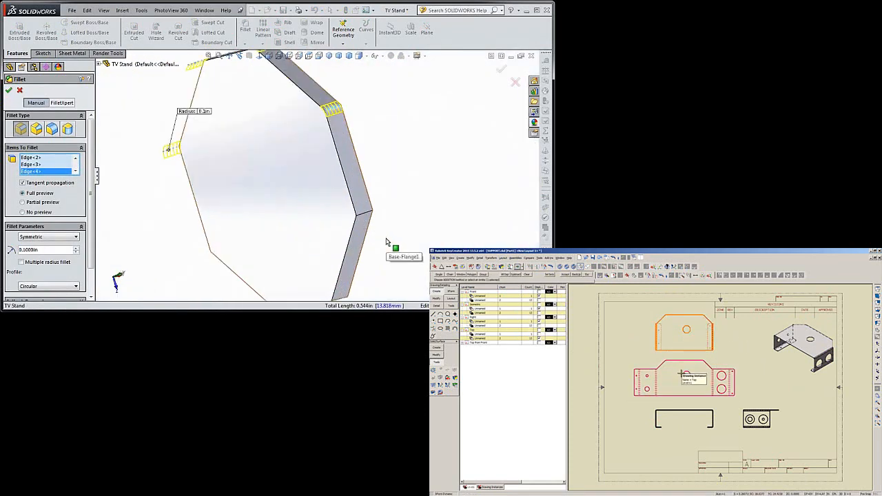
pyautogui.click(369, 227)
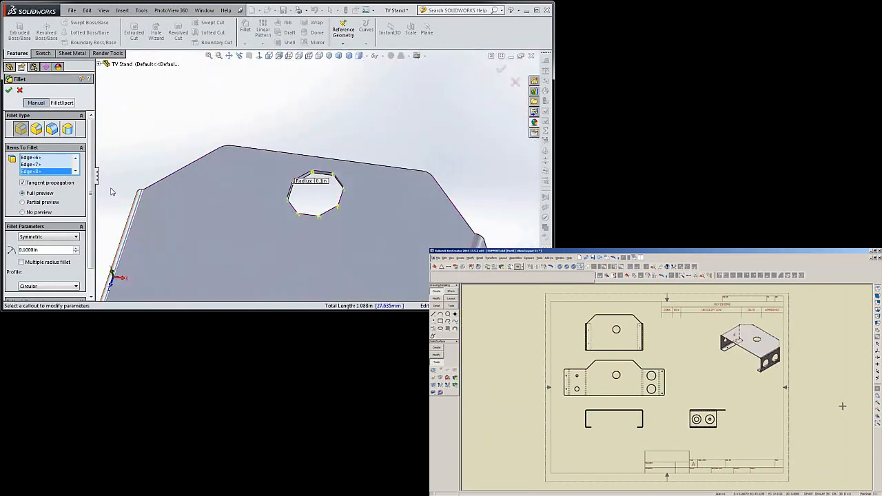
pyautogui.click(8, 91)
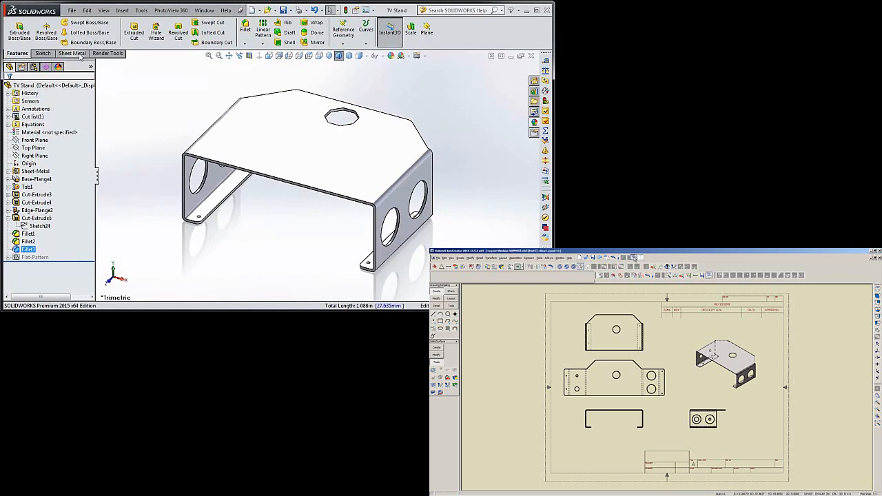
# Step: Flatten the stand into its flat pattern and view it from Bottom and Isometric
pyautogui.click(71, 52)
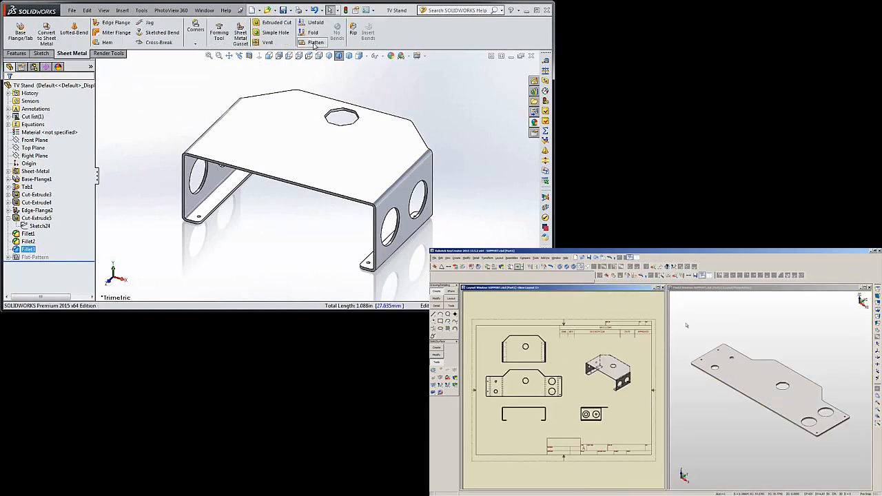
pyautogui.click(309, 55)
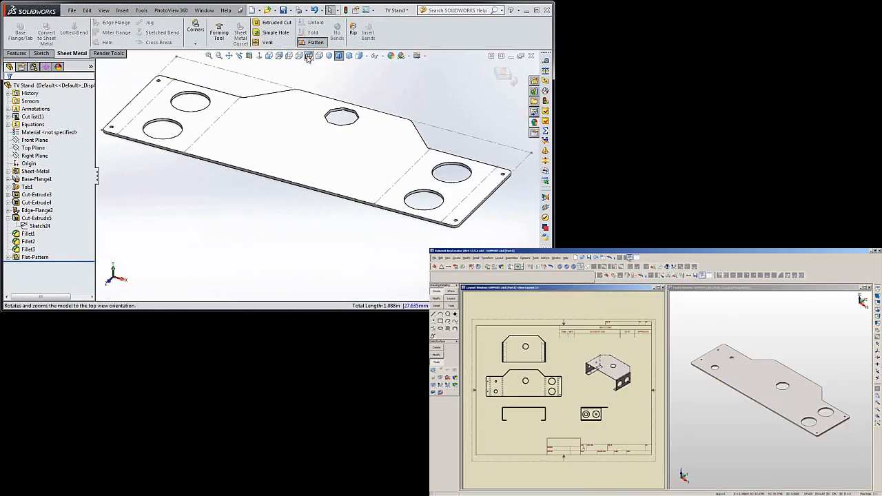
pyautogui.click(309, 55)
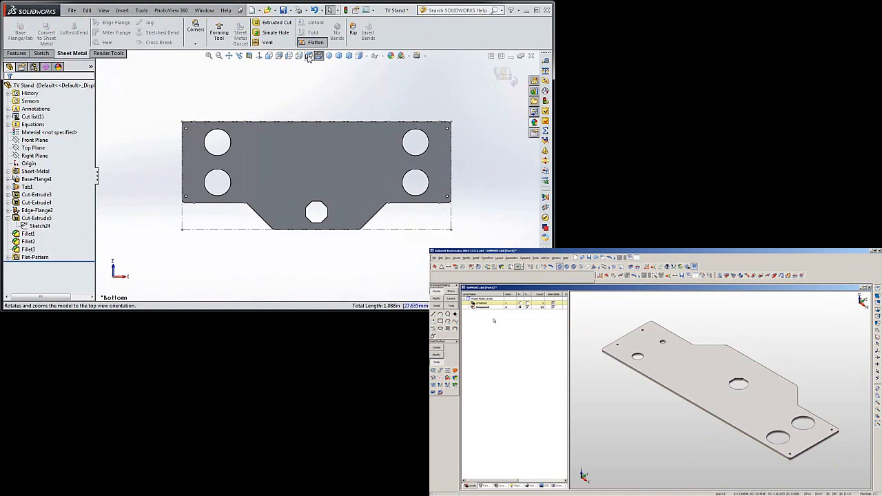
pyautogui.click(328, 55)
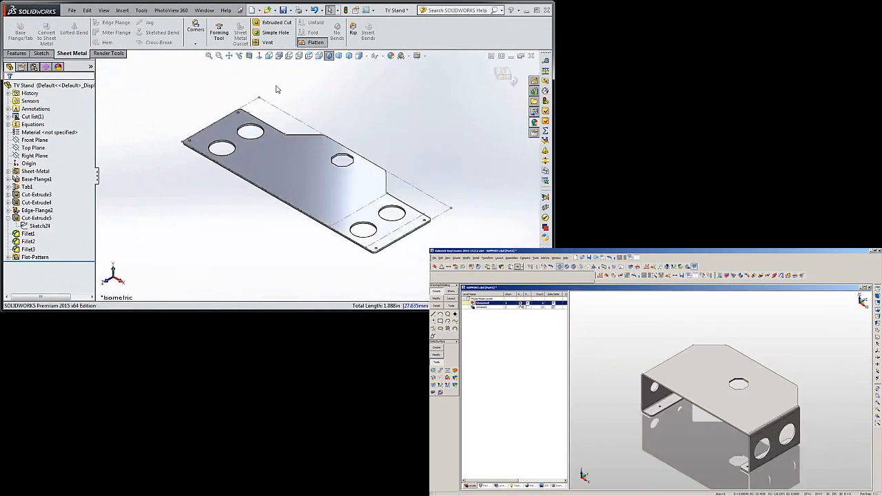